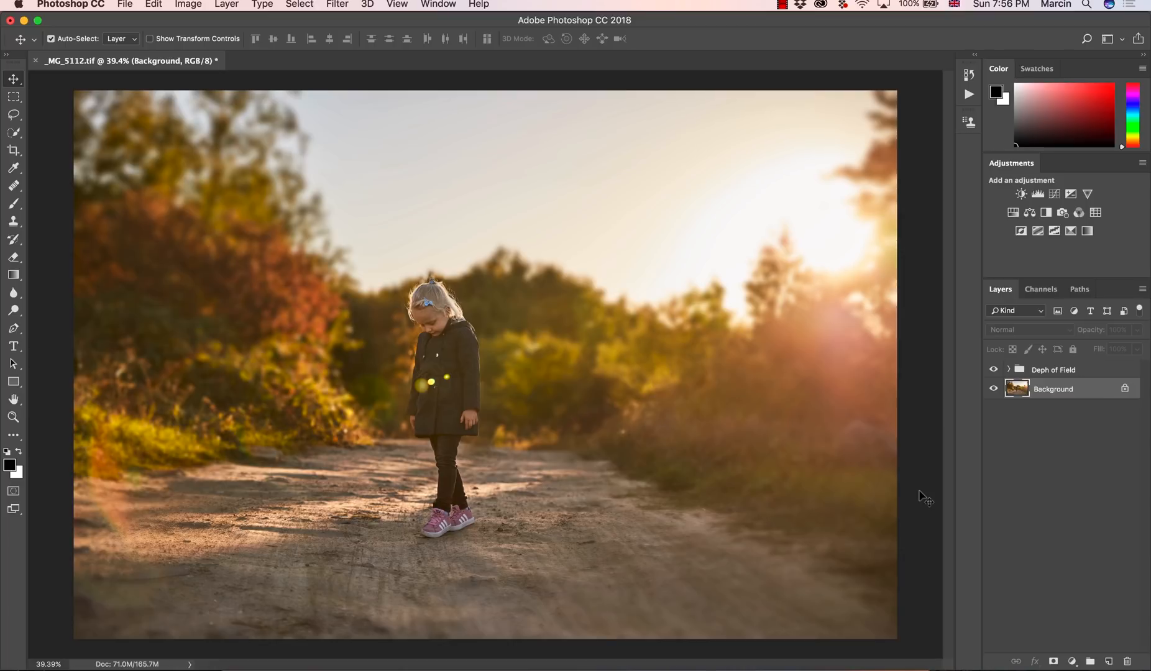
pyautogui.moveTo(961, 403)
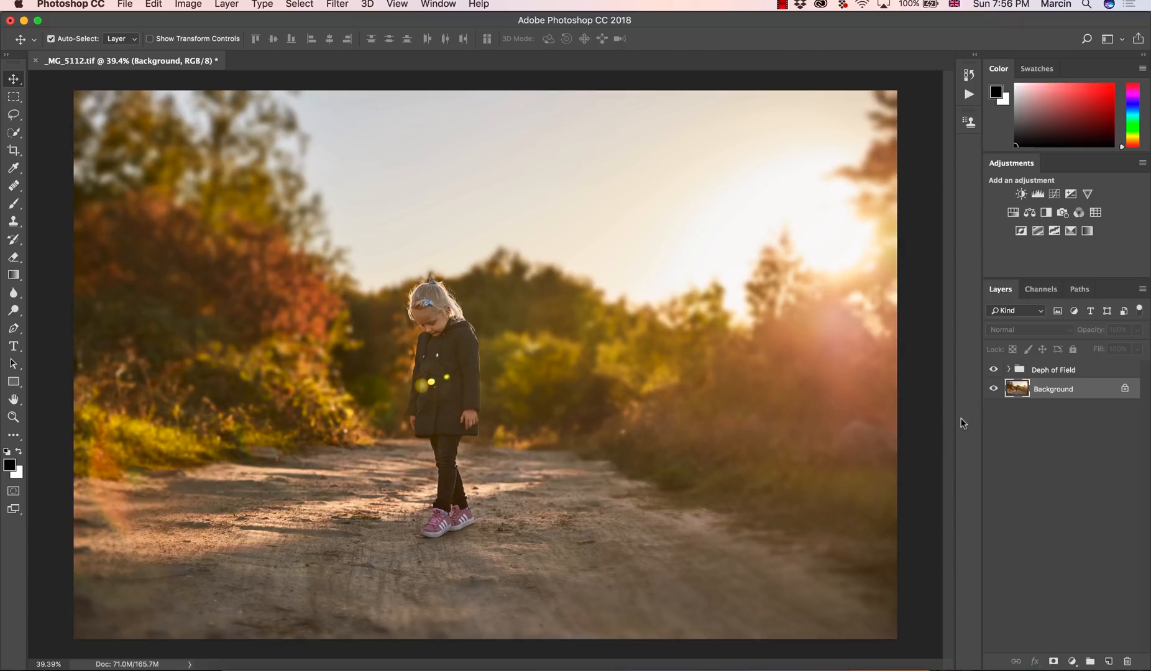
pyautogui.moveTo(973, 415)
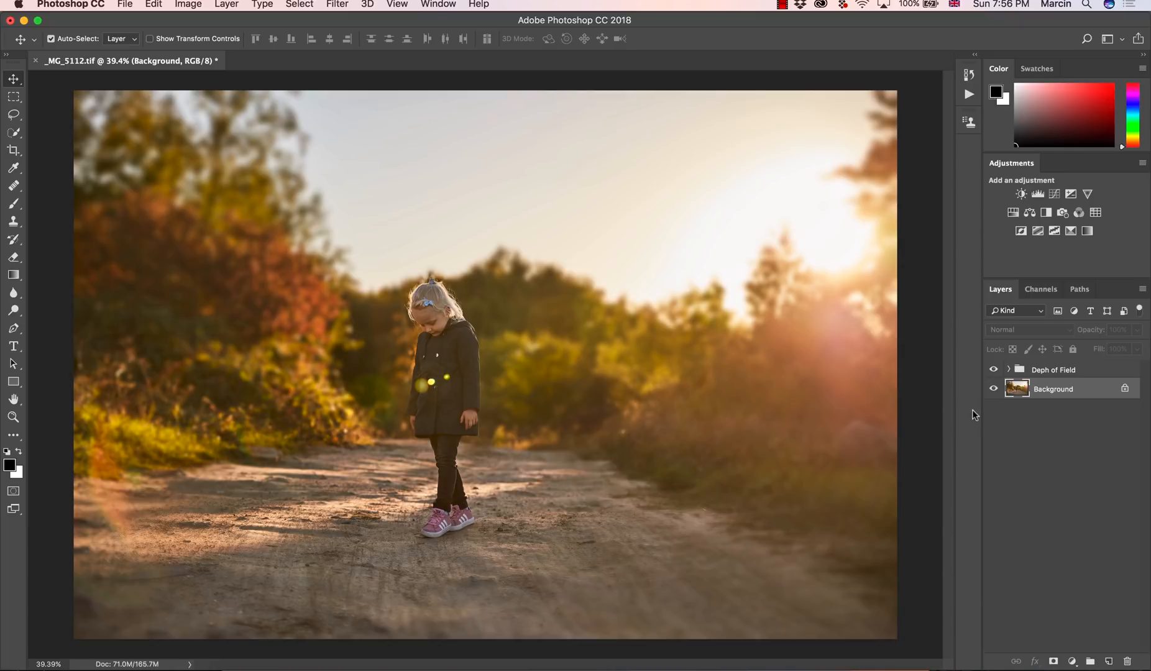
# Revert the file, removing the Depth of Field group and leaving only the sharp Background.
pyautogui.click(994, 369)
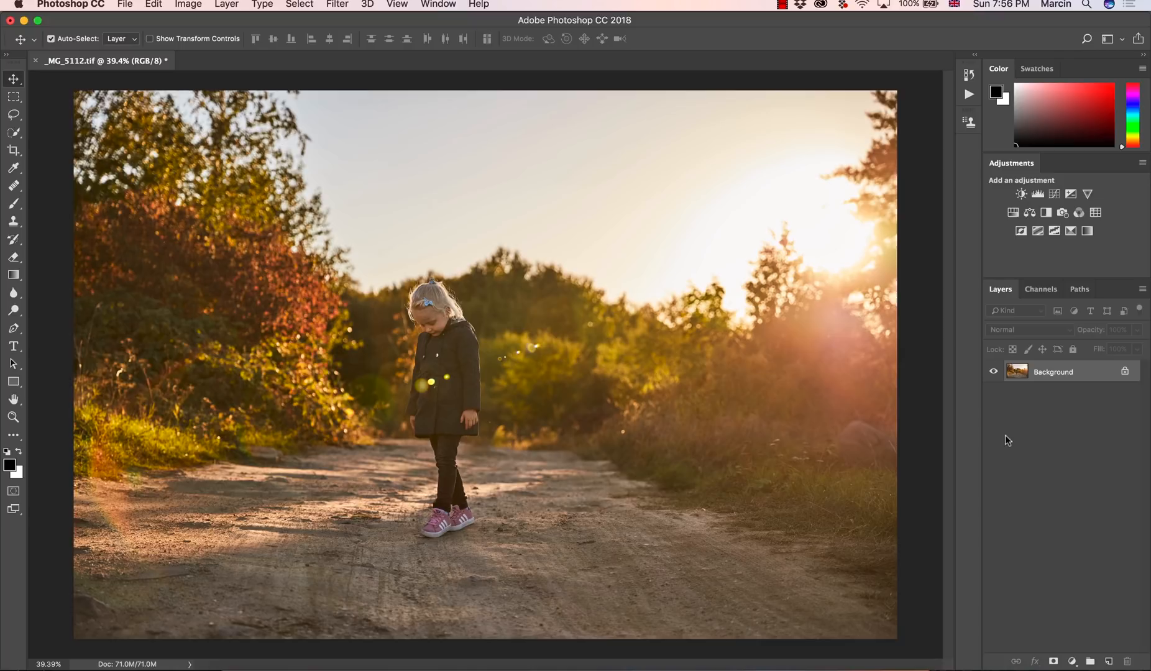
pyautogui.moveTo(1000, 441)
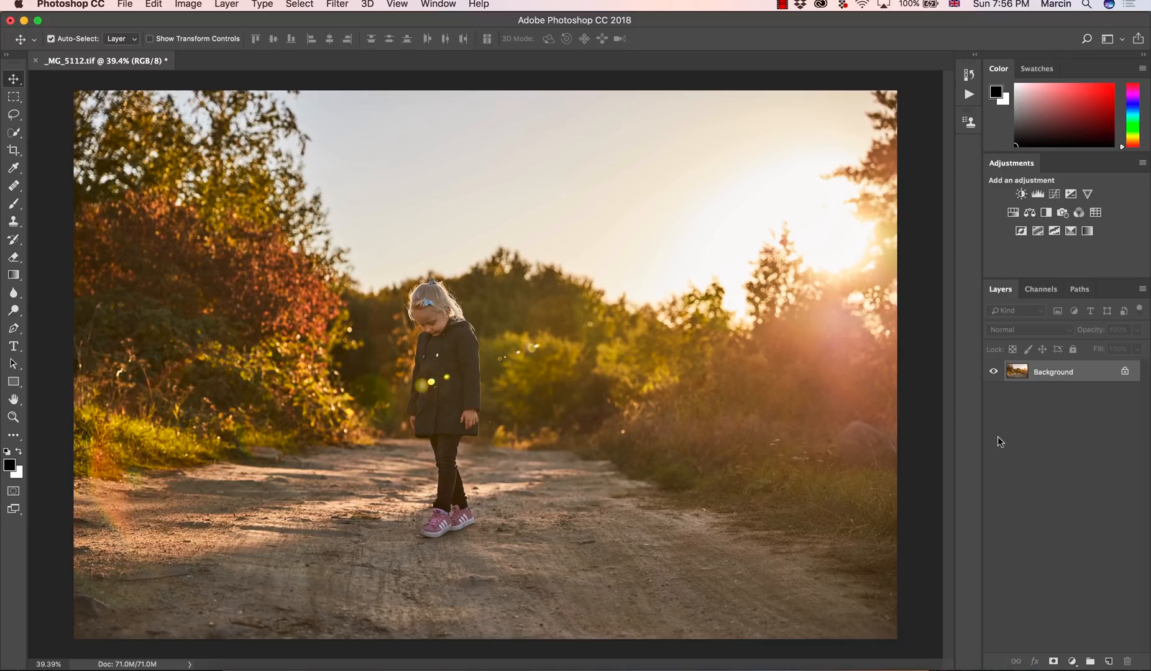
pyautogui.moveTo(987, 440)
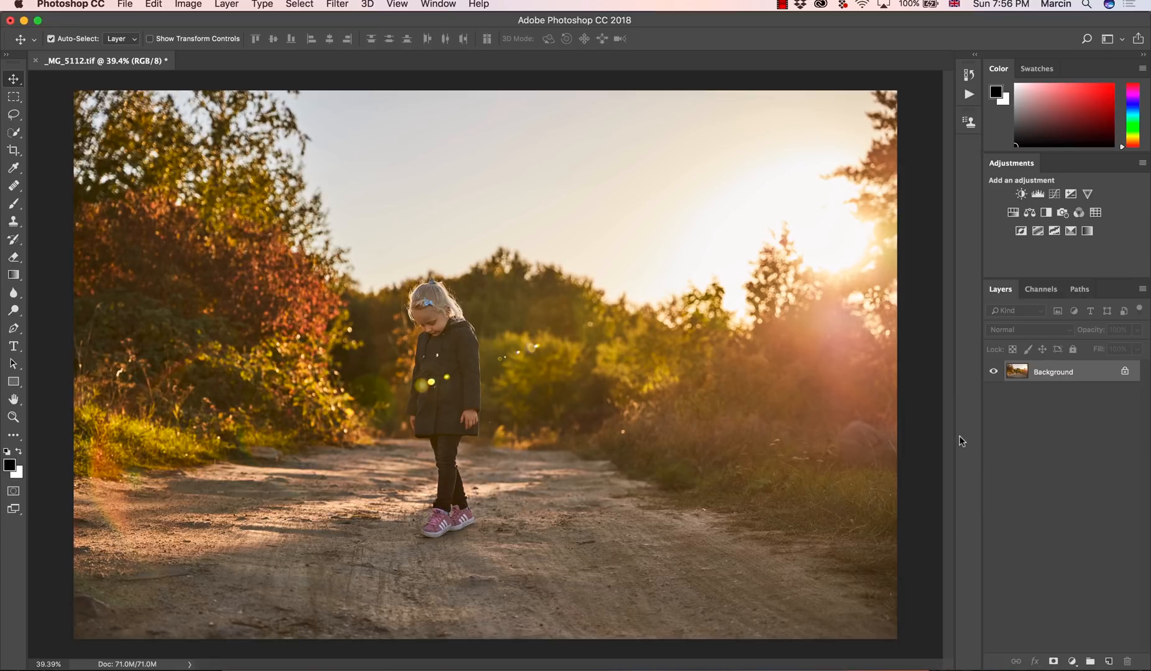
pyautogui.moveTo(369, 384)
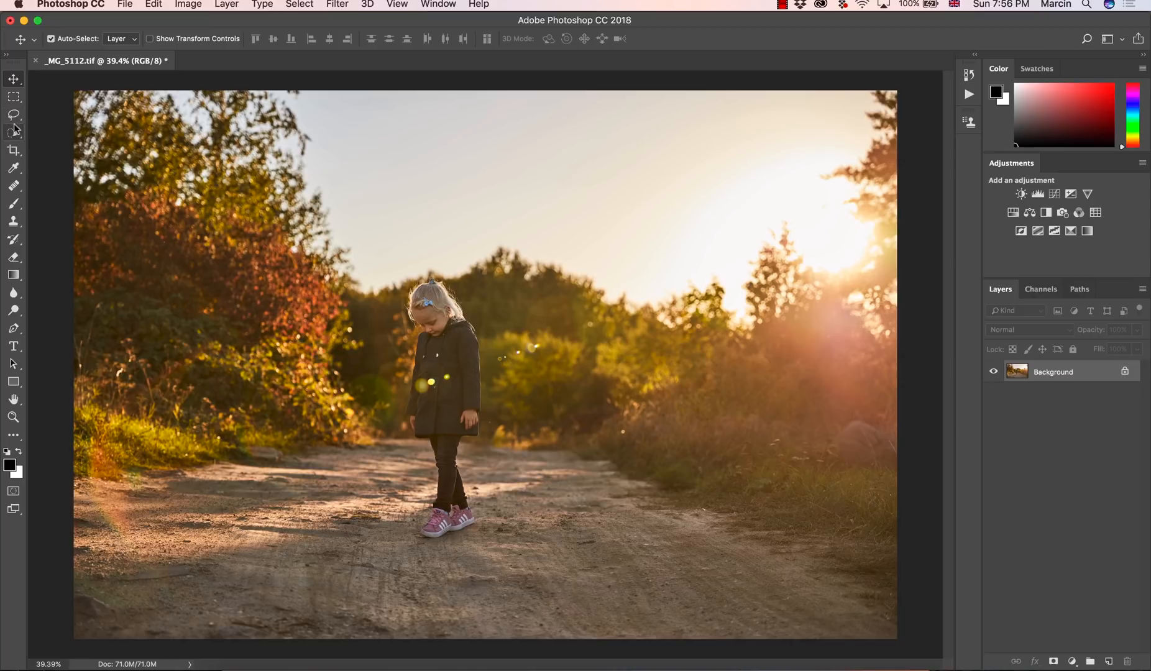
# Zoom in, then paint a Quick Selection over the girl on the path.
pyautogui.click(13, 133)
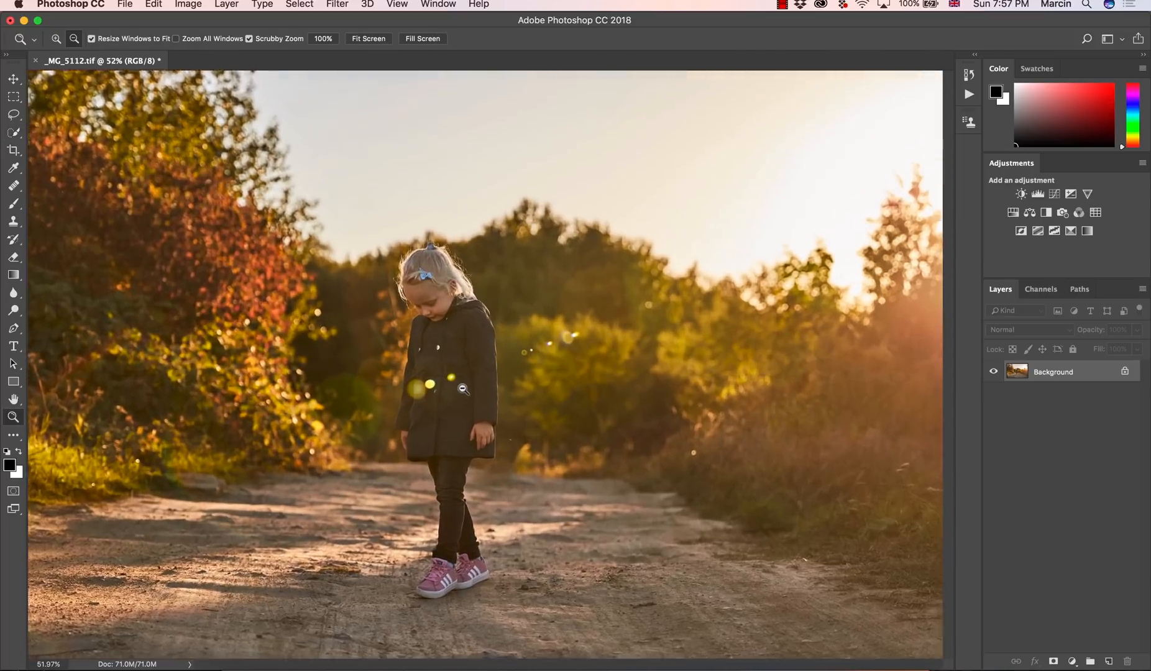
pyautogui.click(13, 133)
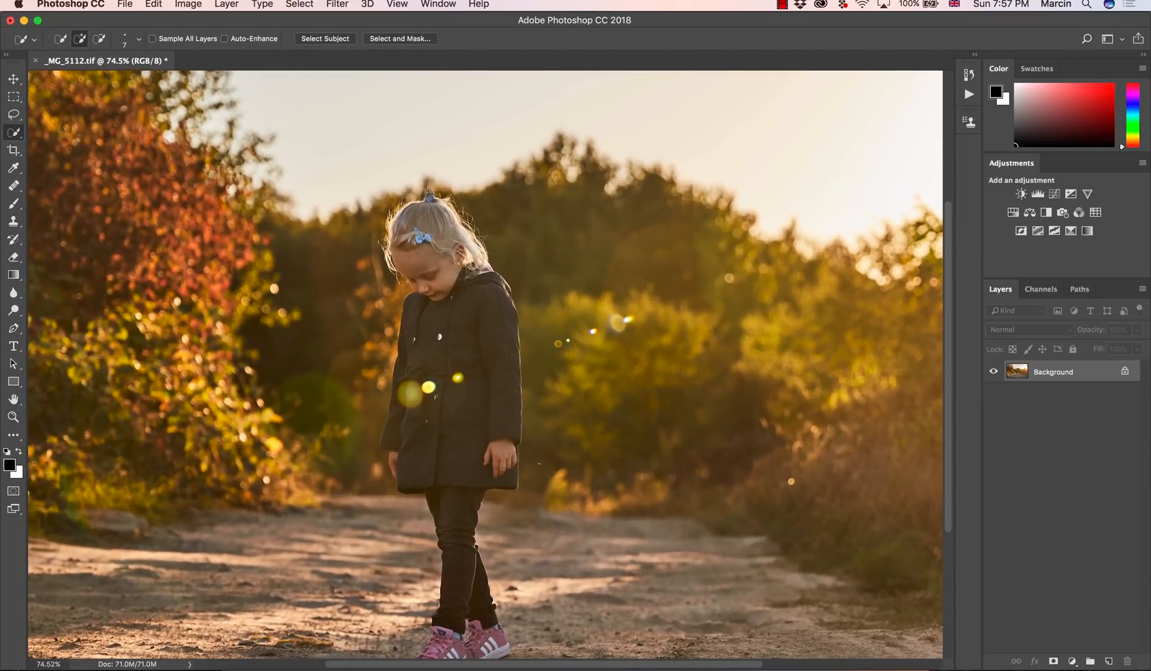
pyautogui.moveTo(73, 17)
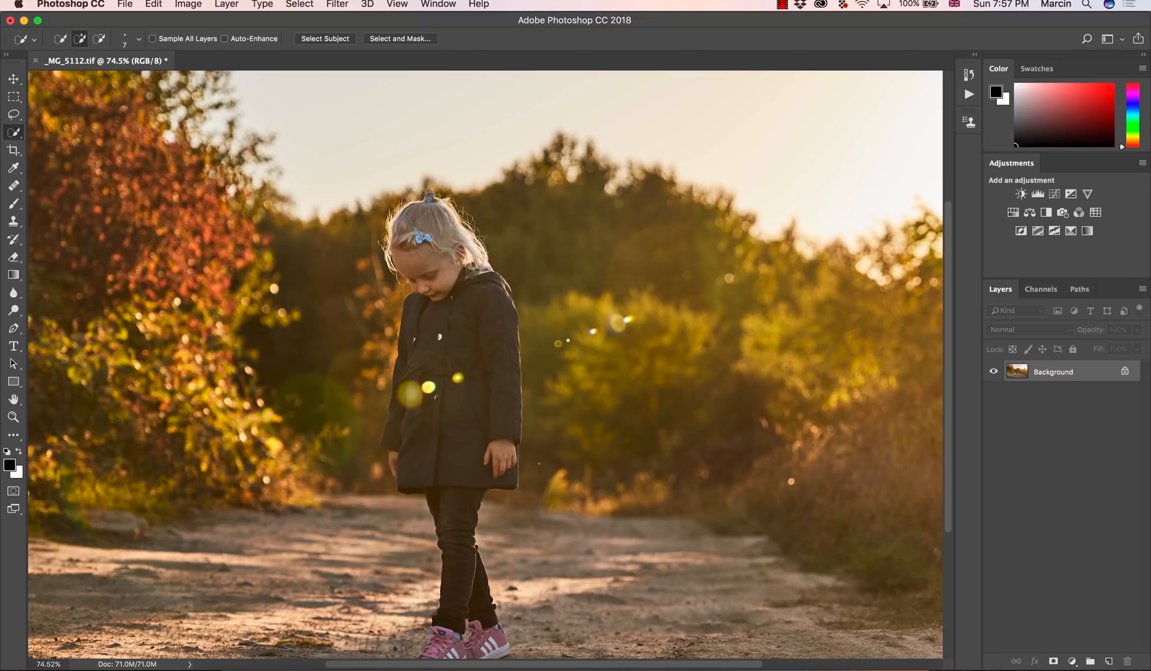
pyautogui.click(325, 38)
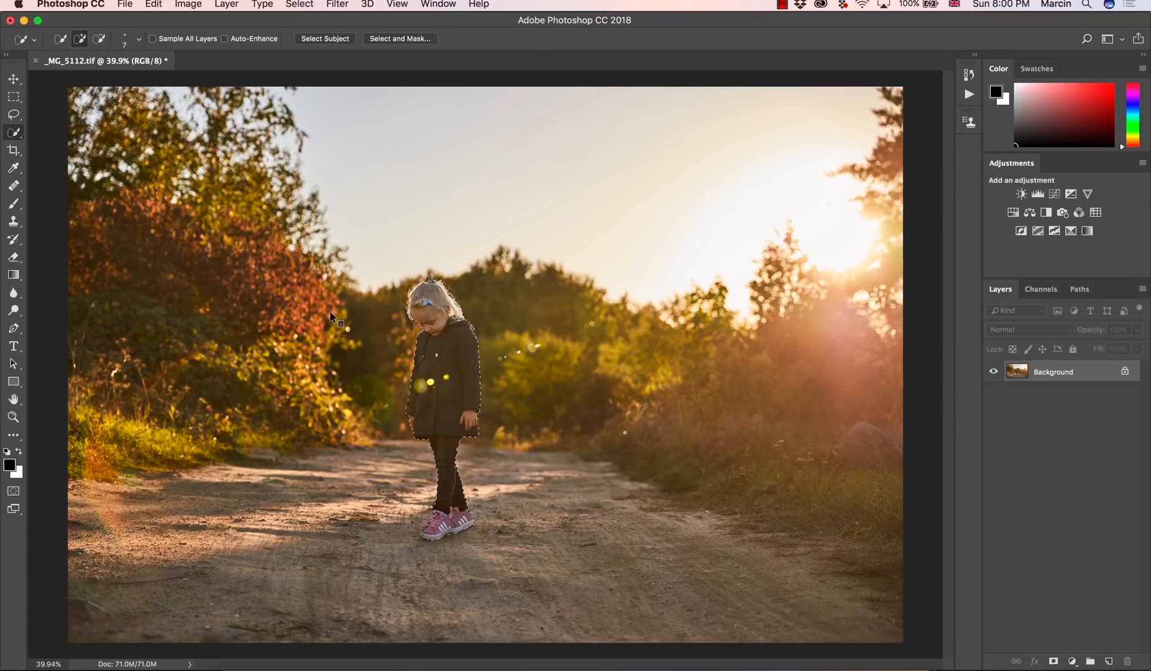
# Invert the selection with Select Inverse so it covers the background around the girl.
pyautogui.rightClick(435, 353)
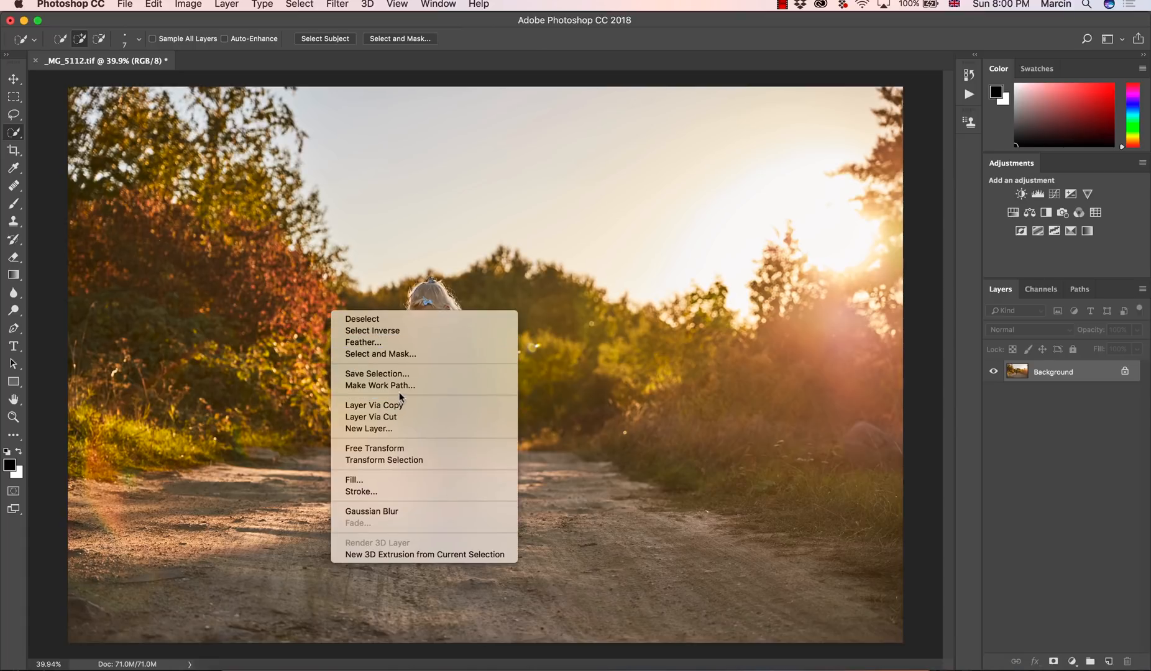
pyautogui.moveTo(389, 331)
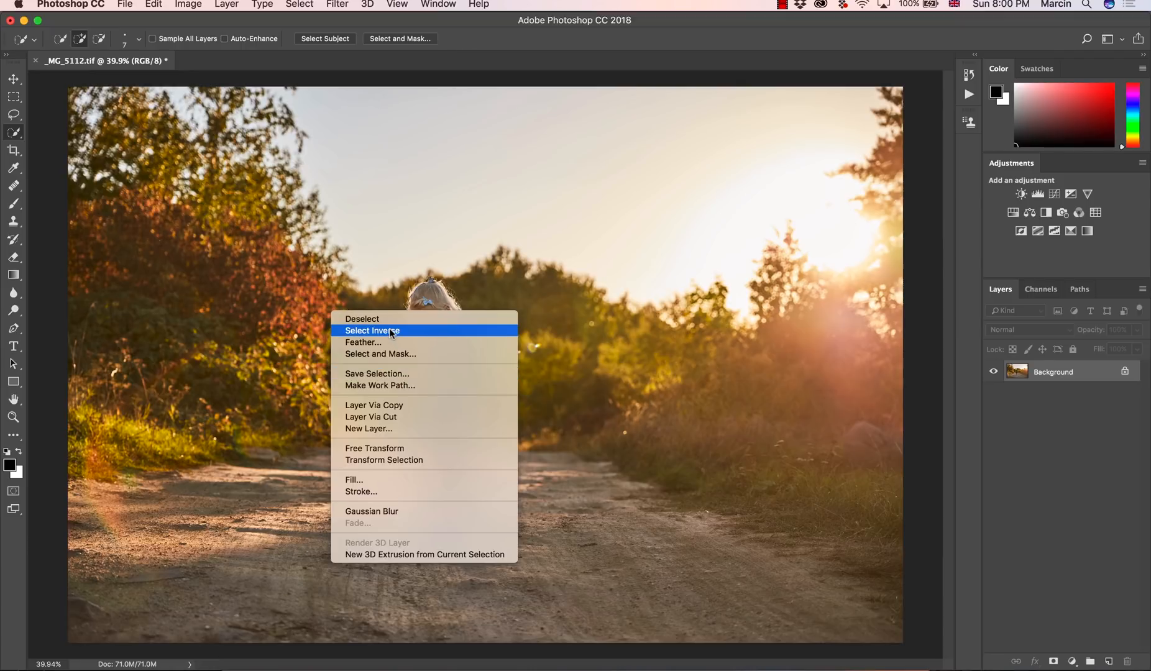
pyautogui.click(373, 330)
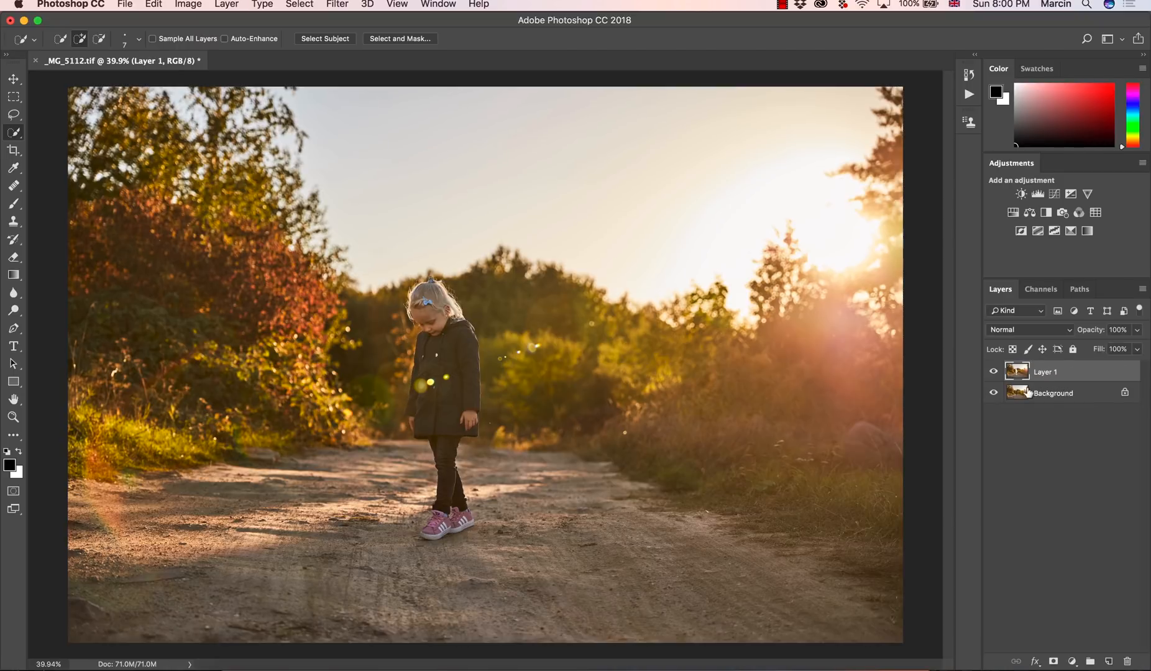
# Hide Background, rename Layer 1 to 'Blured BG', then show Background again.
pyautogui.click(993, 393)
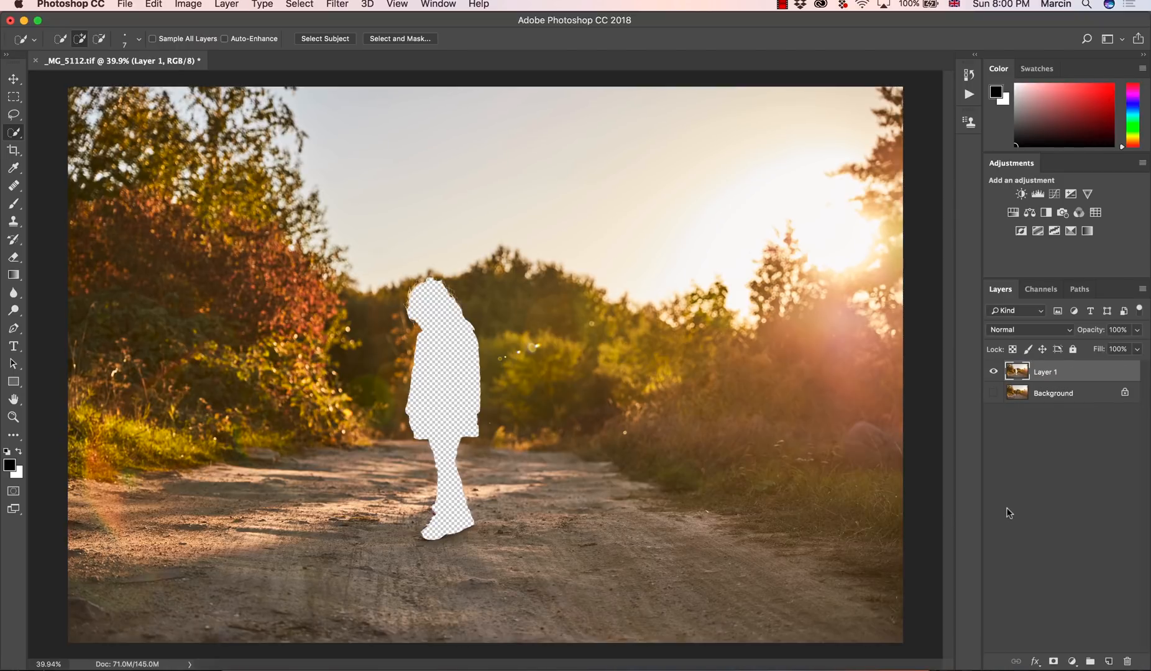
pyautogui.moveTo(1012, 498)
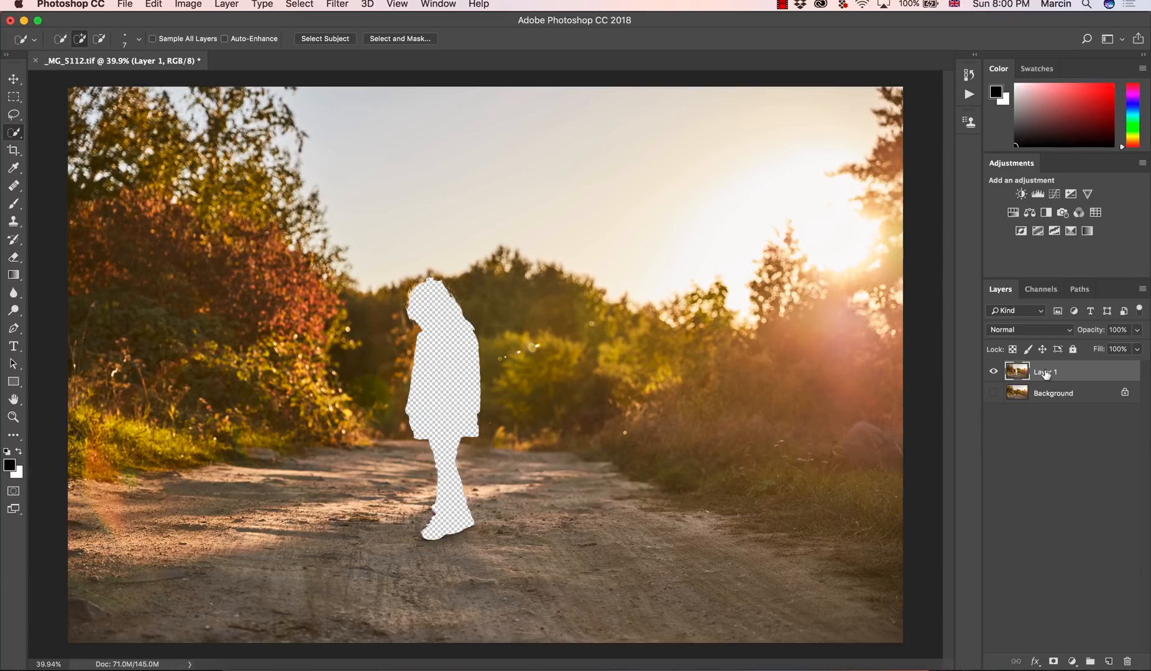
pyautogui.doubleClick(1045, 371)
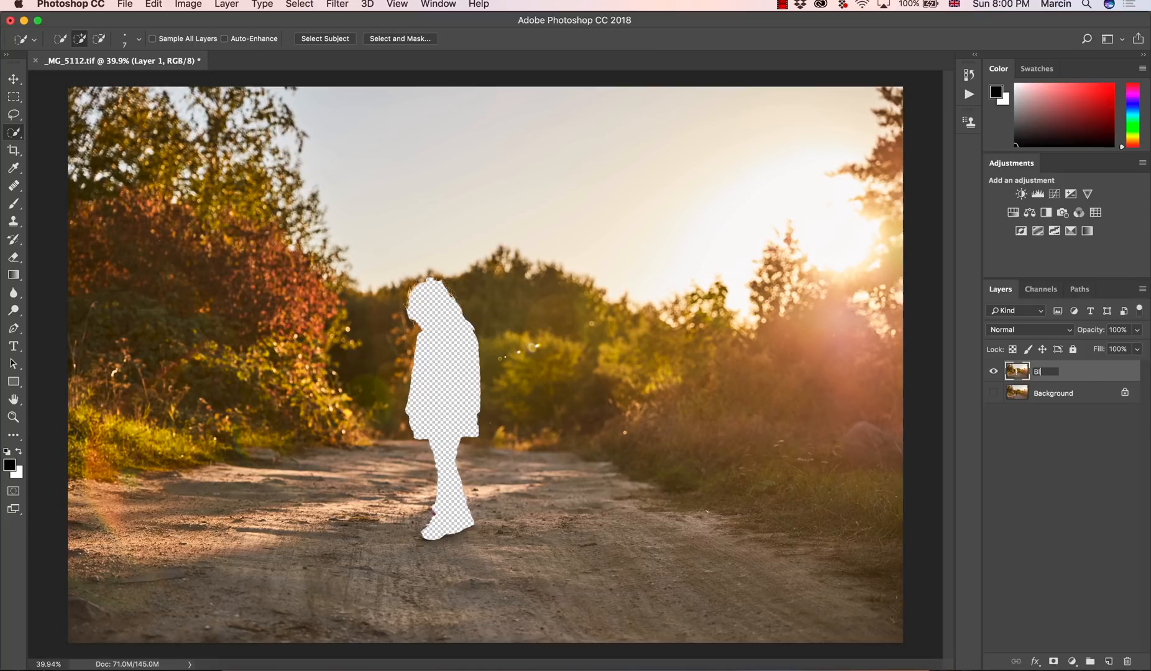
pyautogui.write('Blurred BG')
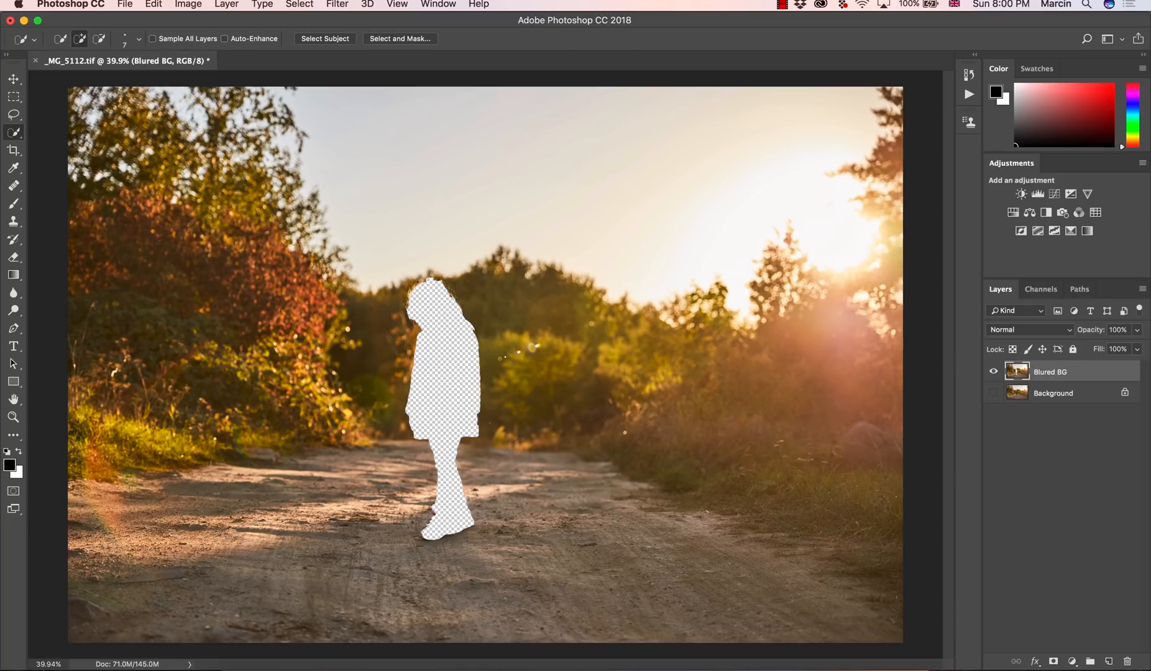
pyautogui.click(994, 393)
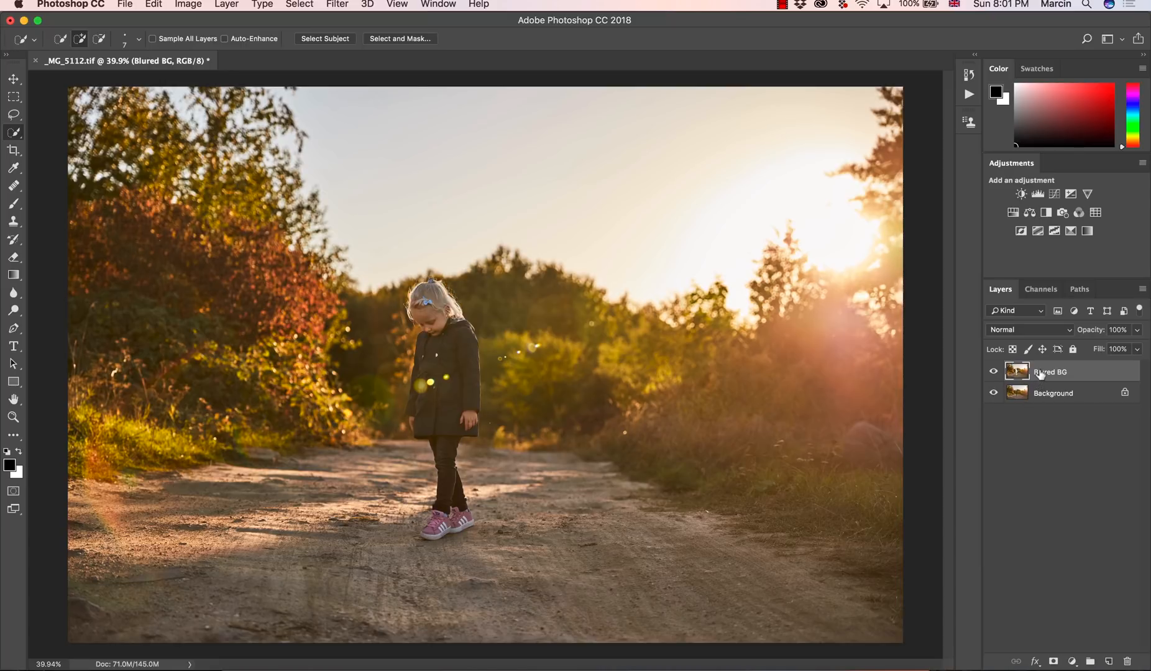
pyautogui.moveTo(1042, 375)
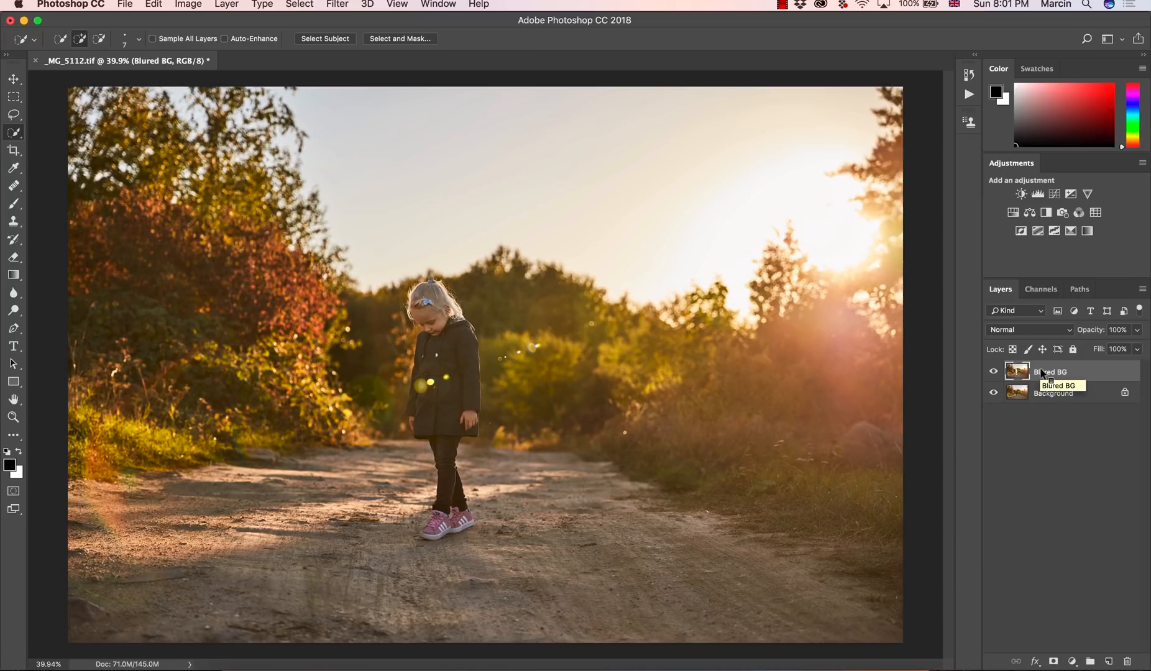
# Convert the Blured BG layer to a smart object from its context menu.
pyautogui.rightClick(1052, 371)
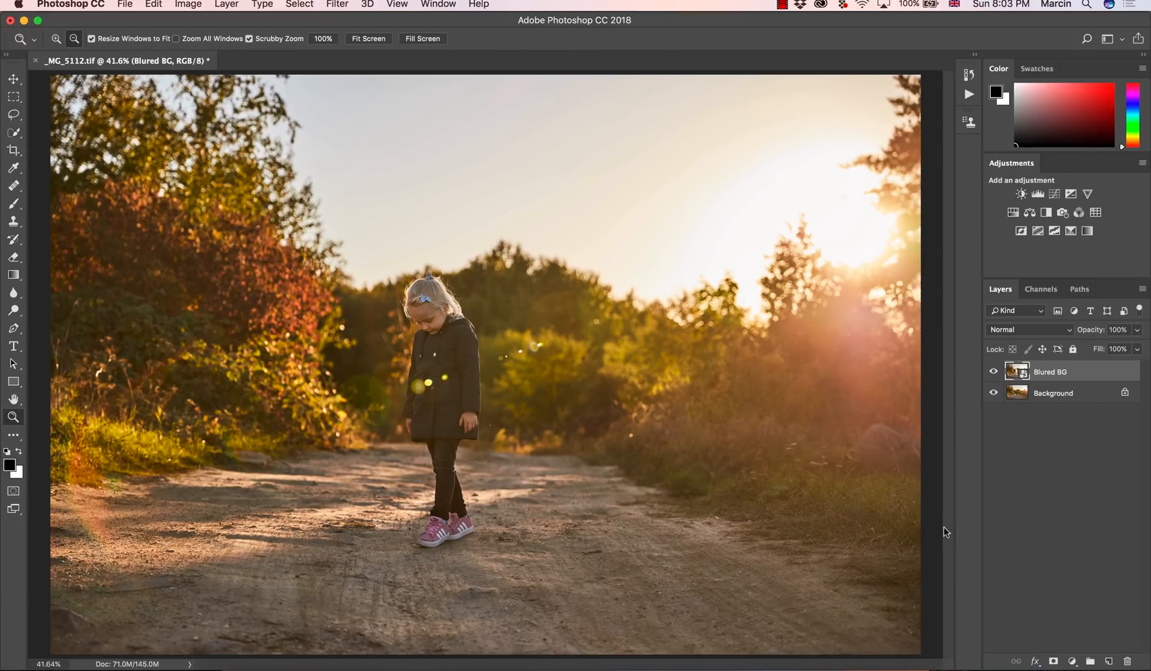
pyautogui.moveTo(336, 6)
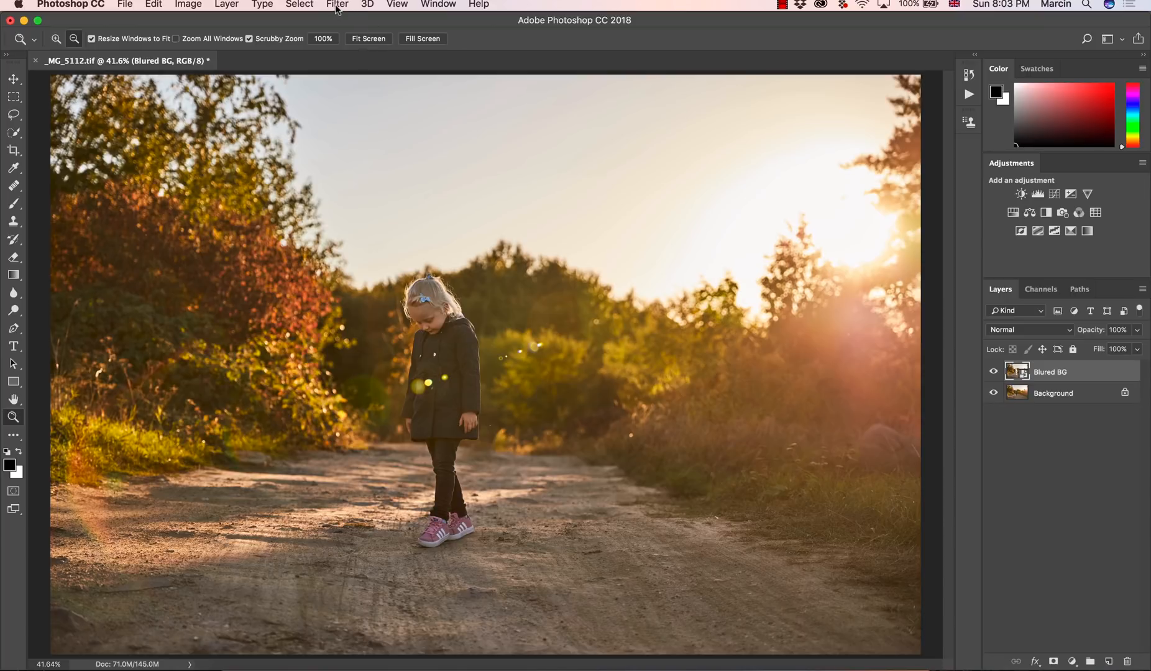
# Apply Filter > Blur Gallery > Tilt-Shift to the Blured BG layer.
pyautogui.click(337, 4)
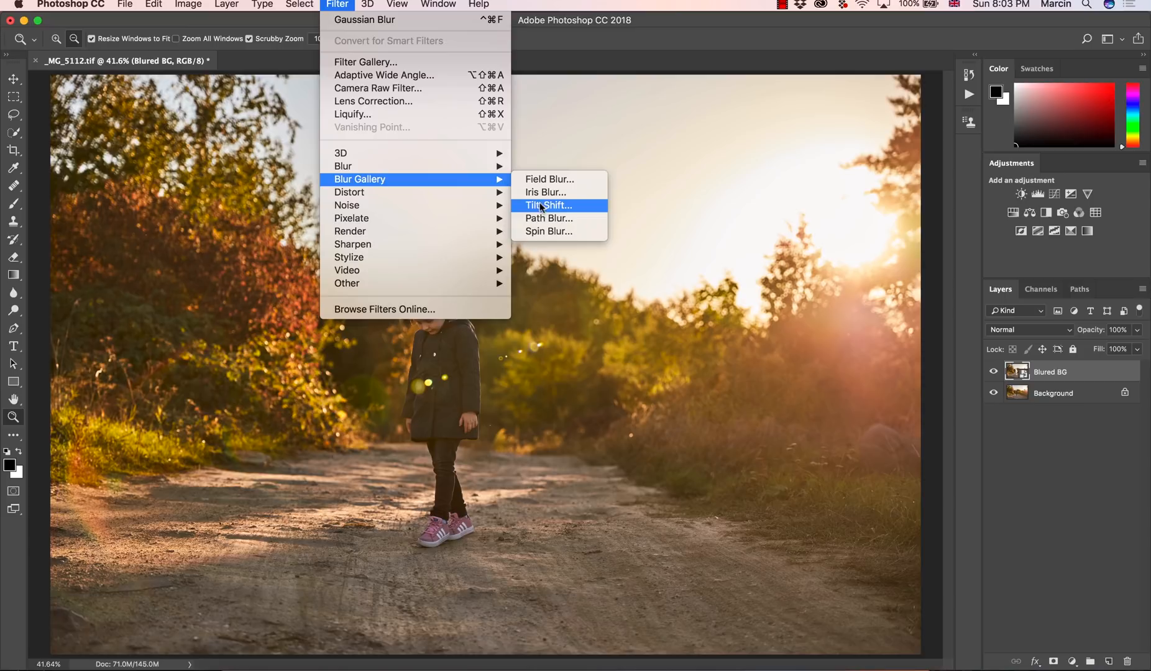
pyautogui.click(547, 205)
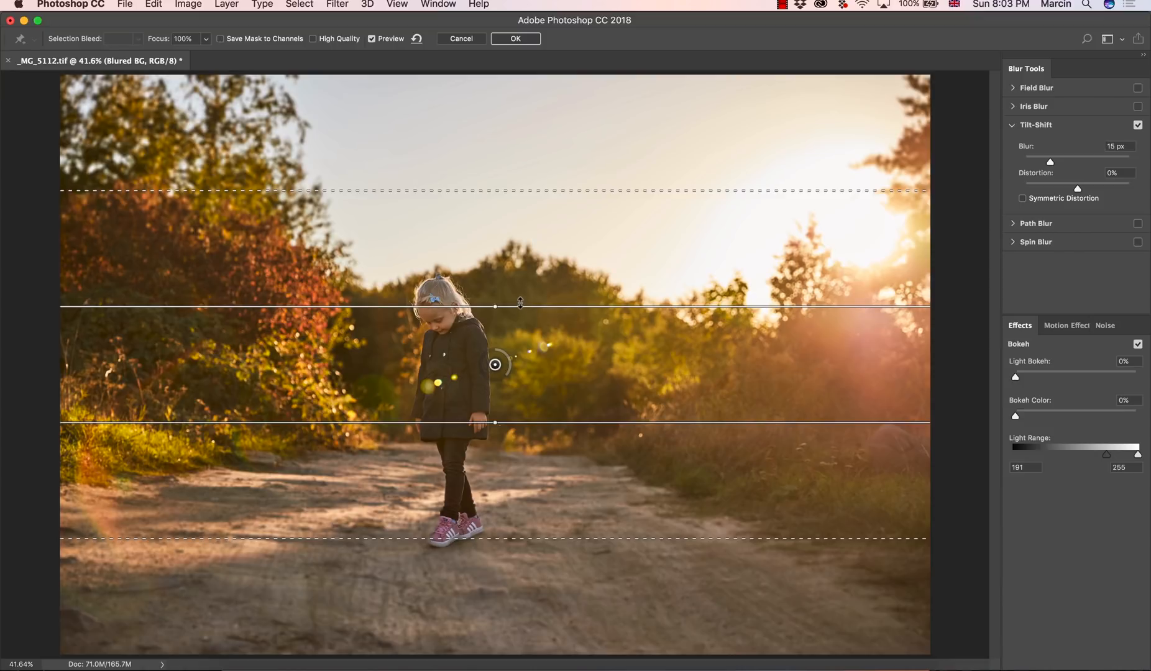
pyautogui.moveTo(451, 316)
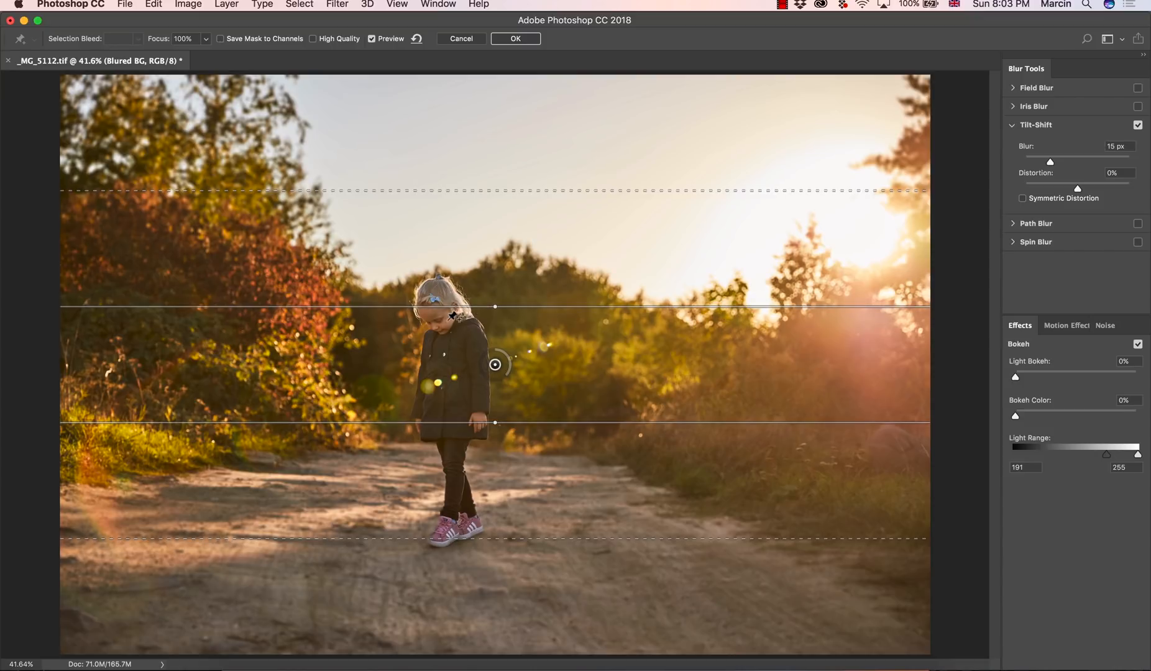
pyautogui.moveTo(405, 331)
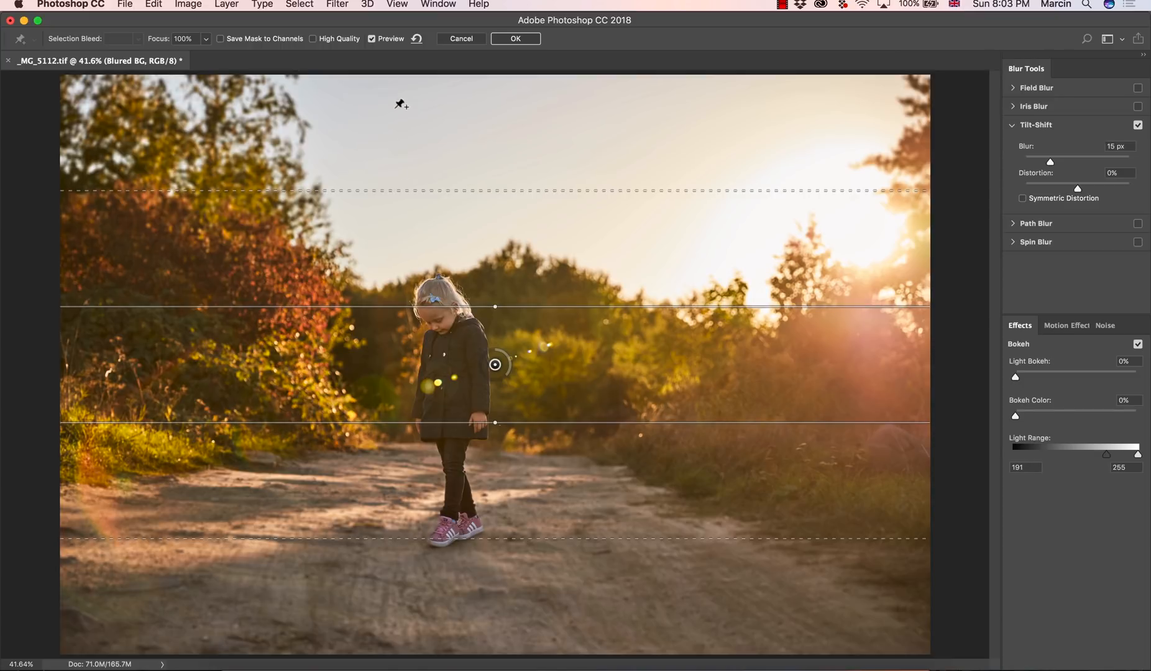
pyautogui.moveTo(355, 307)
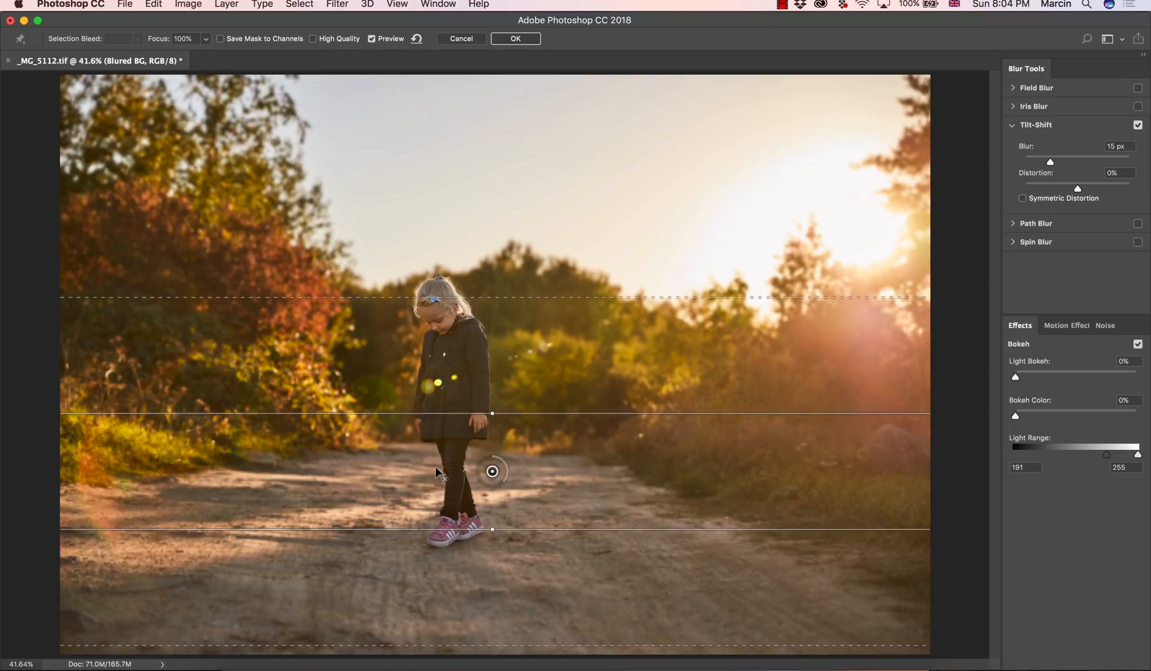
# Drag the Tilt-Shift center pin down so the sharp band covers her legs and feet.
pyautogui.moveTo(491, 413); pyautogui.dragTo(492, 427)
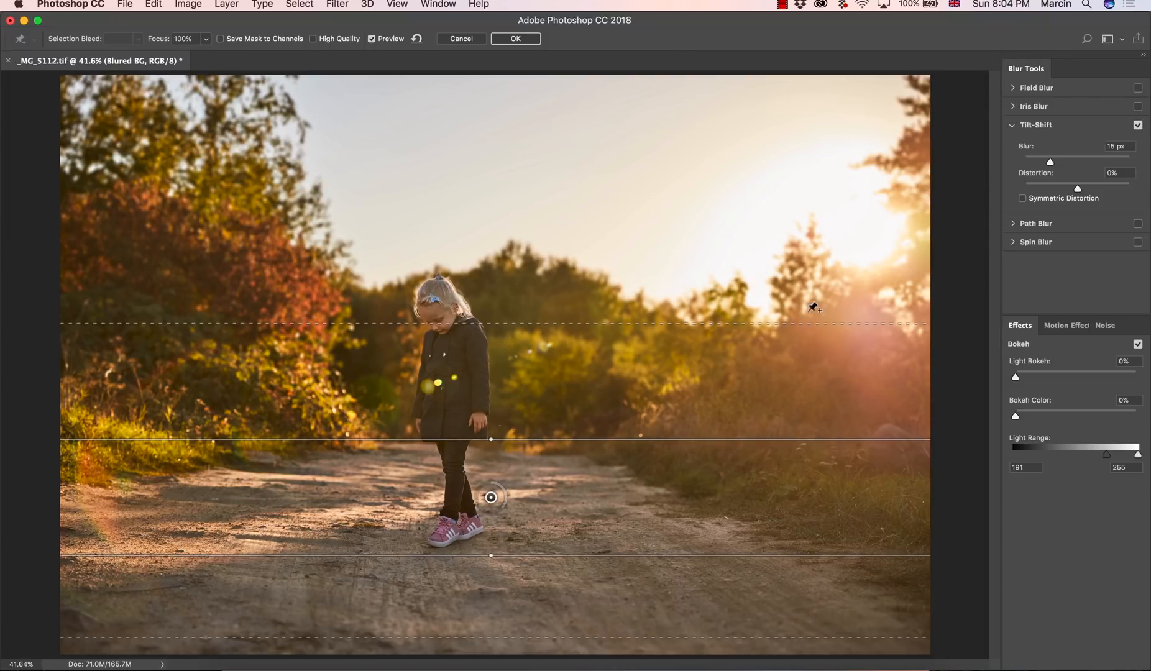
pyautogui.moveTo(1050, 164)
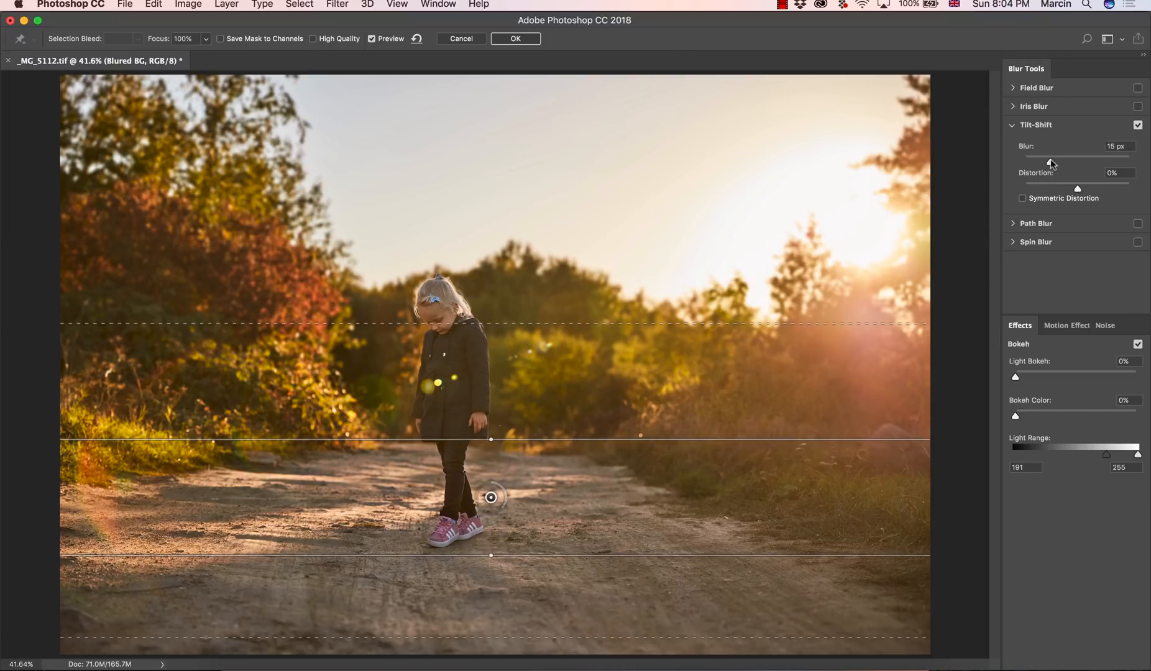
# Raise the Tilt-Shift Blur slider to 30 px and commit the smart filter.
pyautogui.moveTo(1050, 158); pyautogui.dragTo(1057, 158)
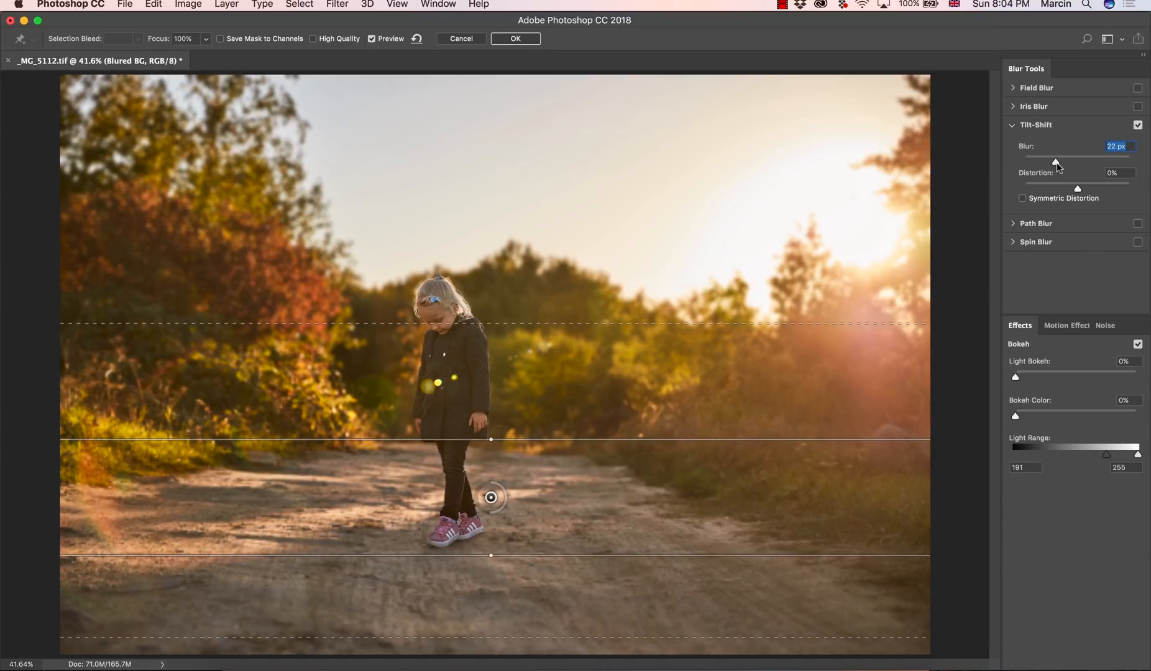
pyautogui.moveTo(1054, 161); pyautogui.dragTo(1058, 161)
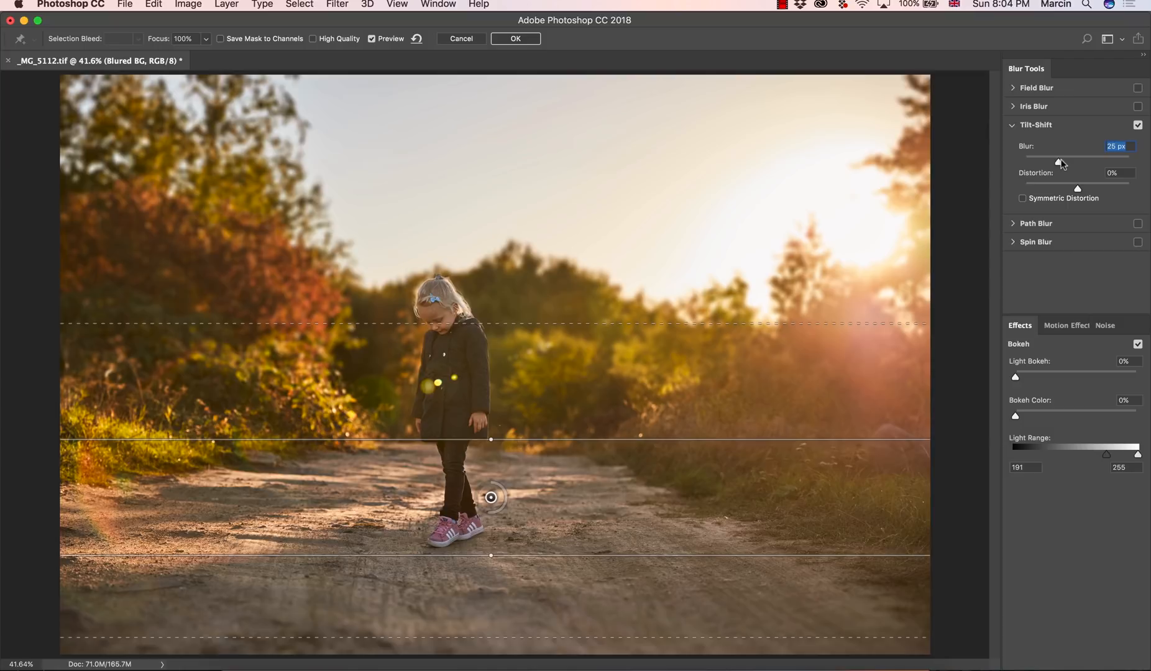
pyautogui.moveTo(1059, 161); pyautogui.dragTo(1081, 161)
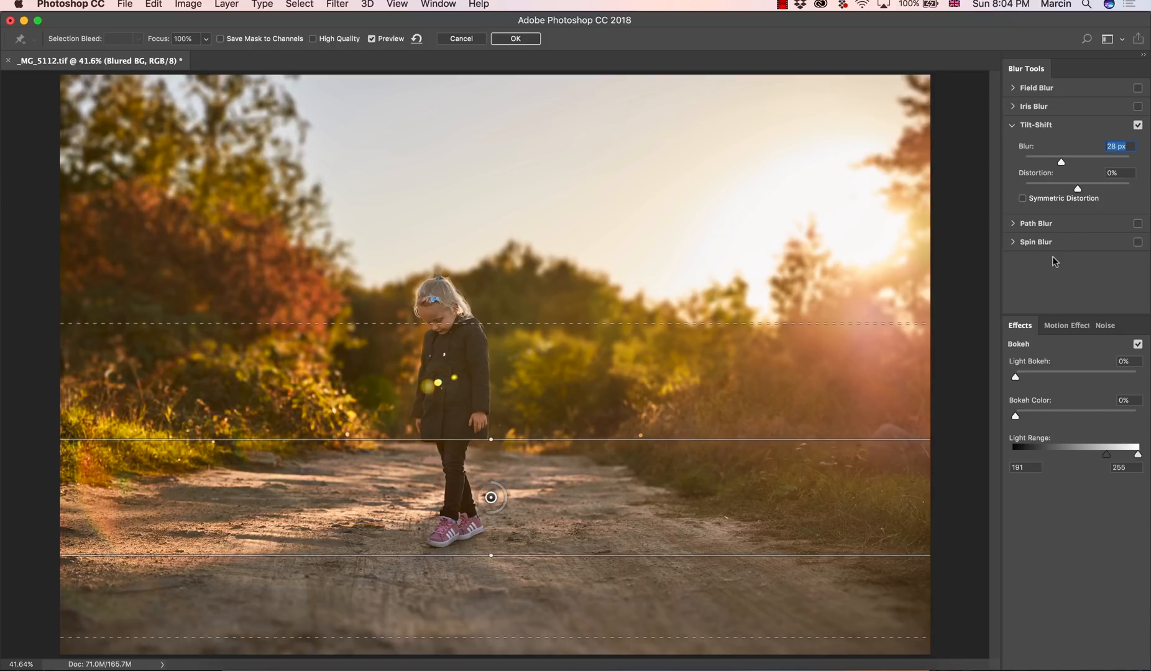
pyautogui.moveTo(1047, 258)
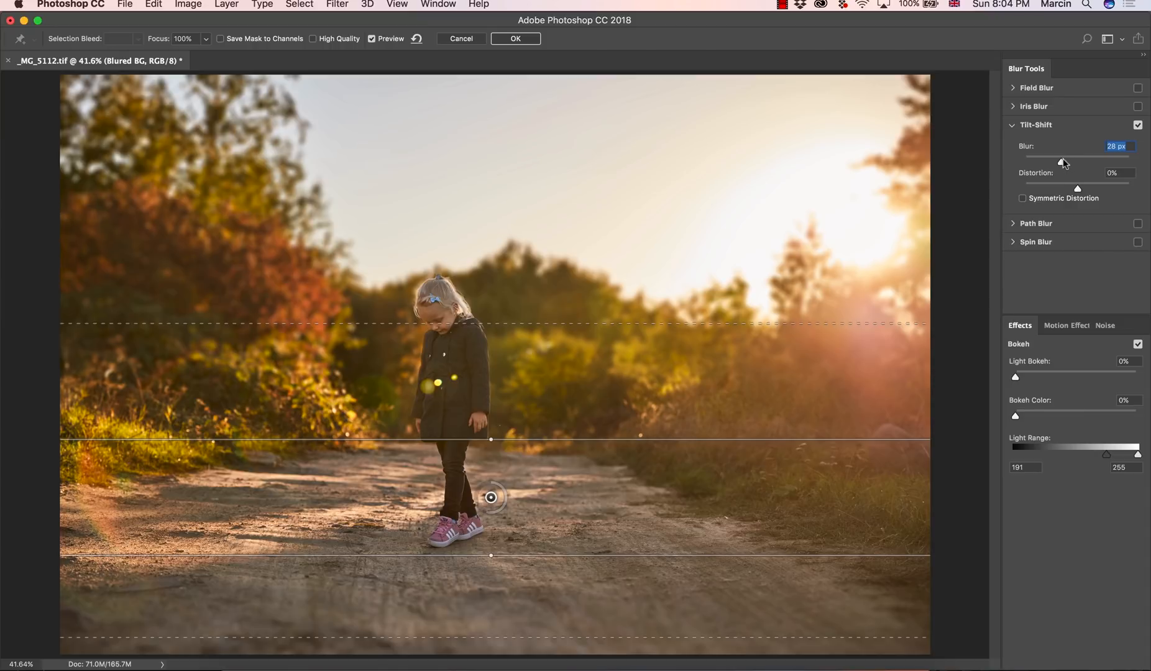
pyautogui.moveTo(1061, 162); pyautogui.dragTo(1062, 161)
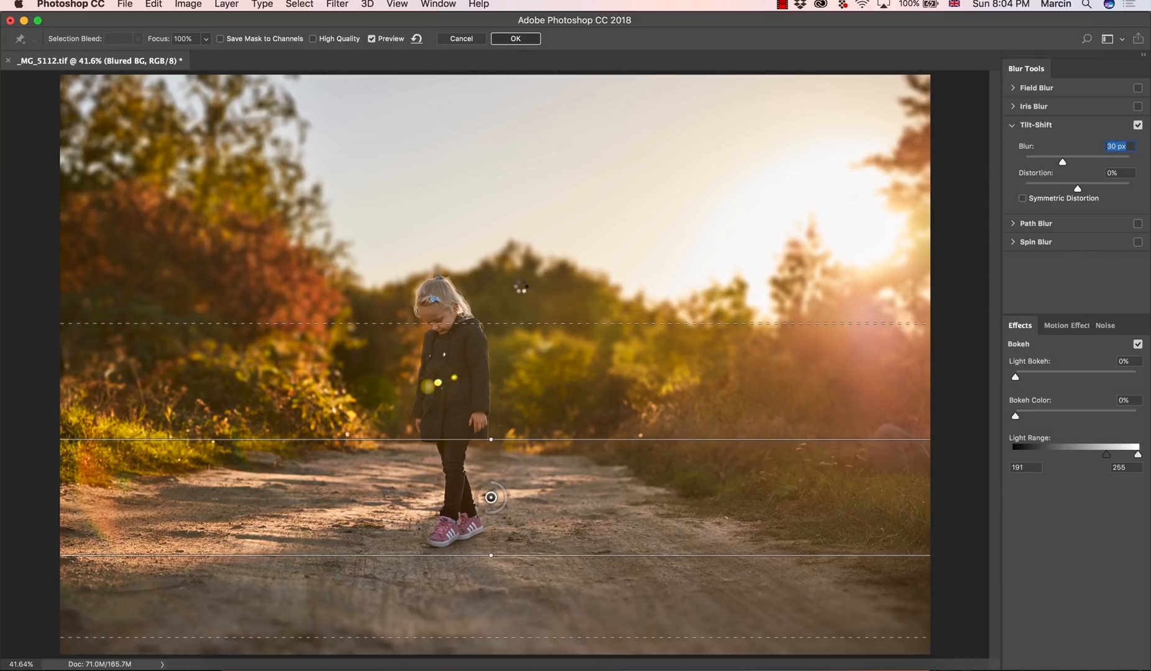
pyautogui.click(516, 38)
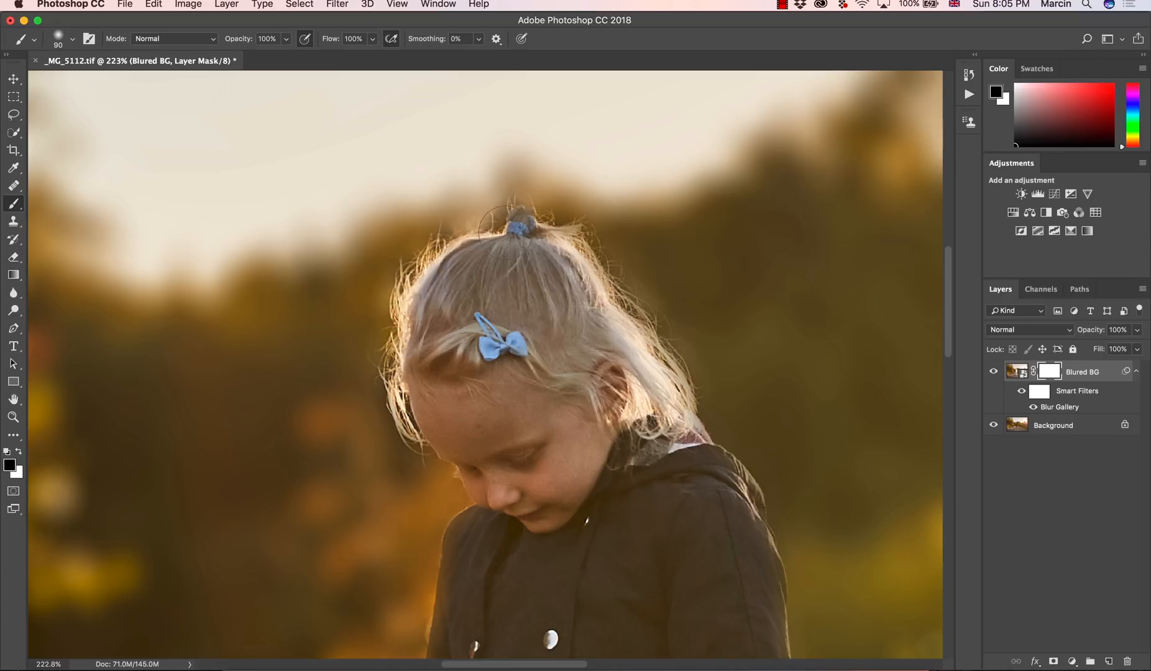
# Paint black on the layer mask over the girl's hair to remove the blur.
pyautogui.moveTo(504, 227); pyautogui.dragTo(679, 426)
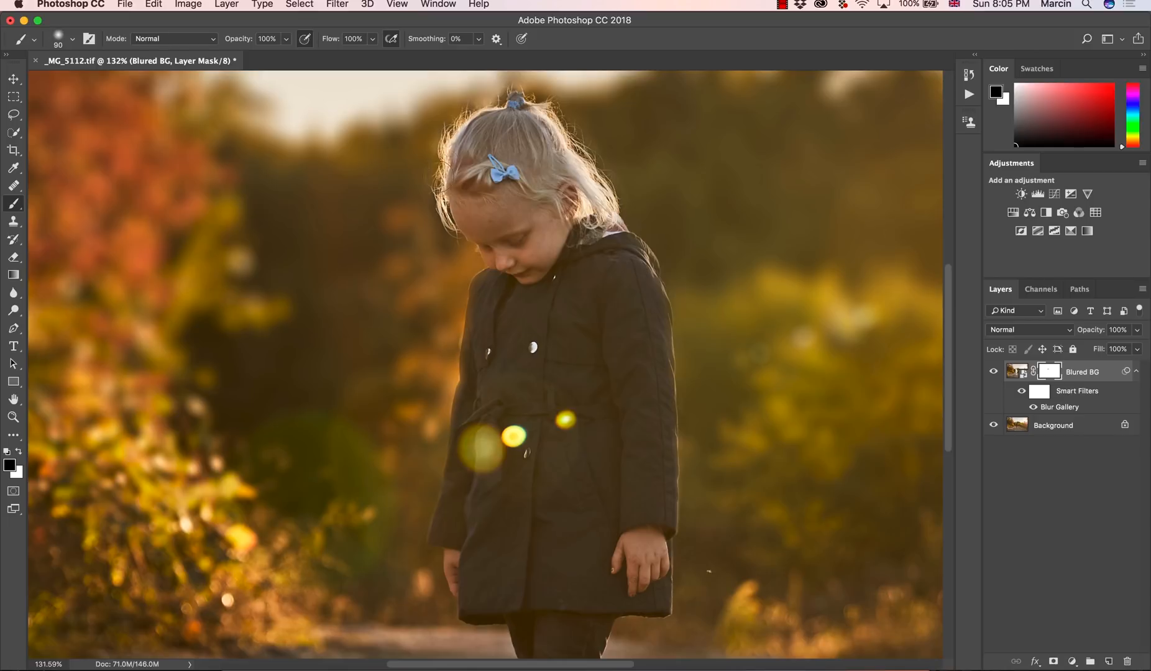
pyautogui.moveTo(653, 284)
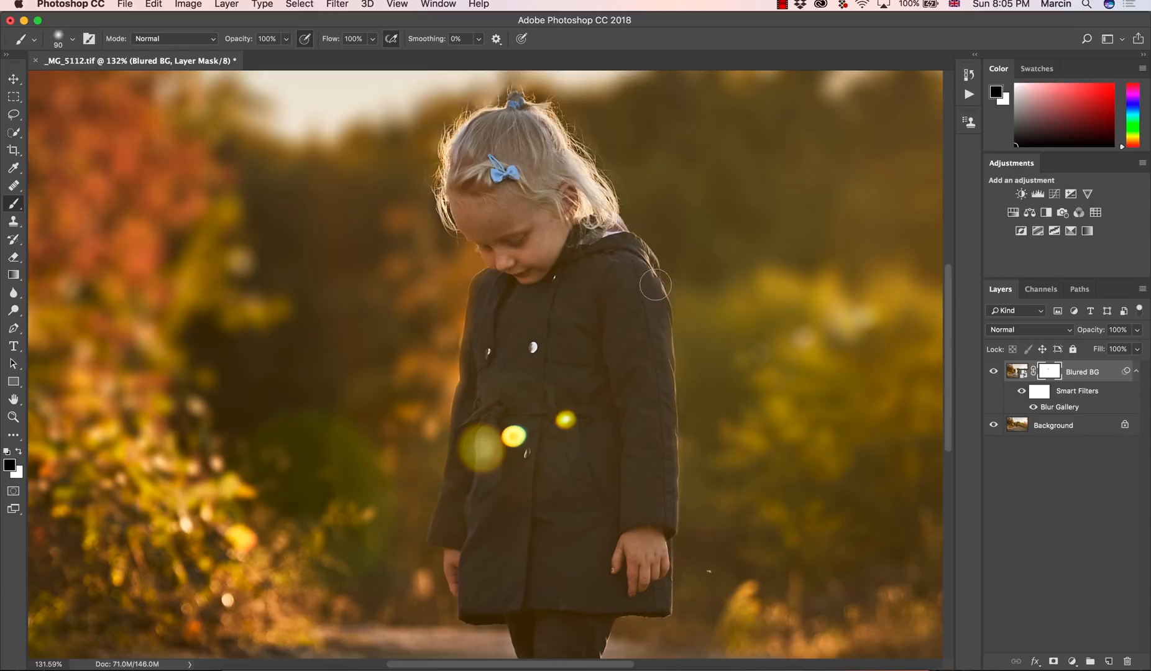
pyautogui.scroll(-3)
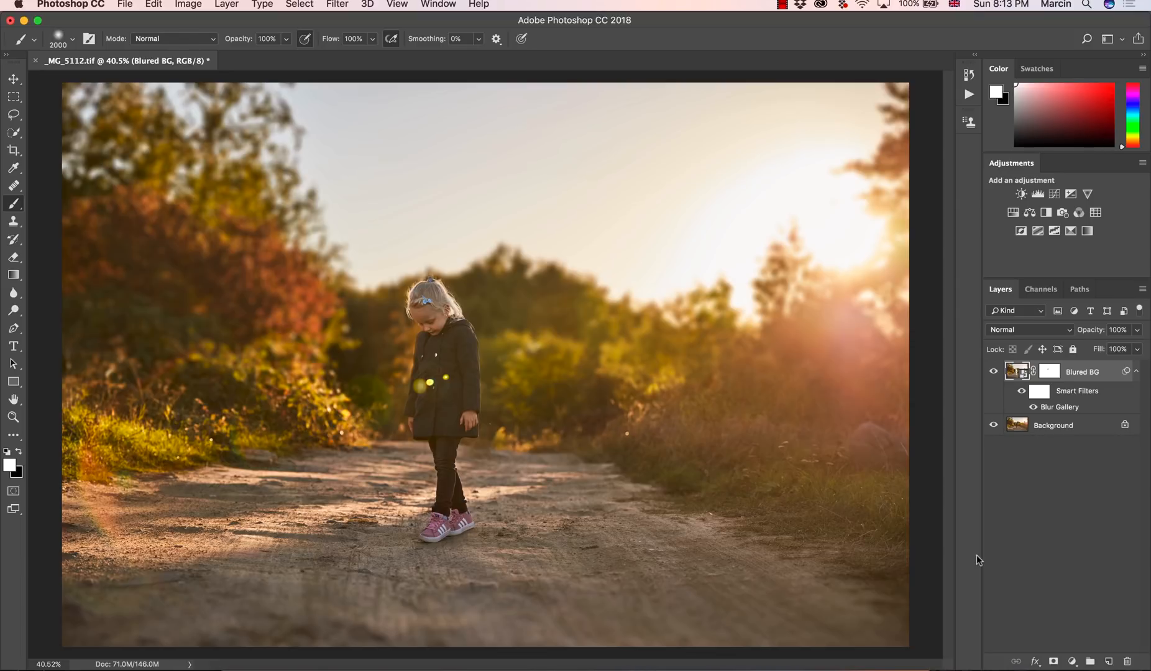
pyautogui.moveTo(440, 174)
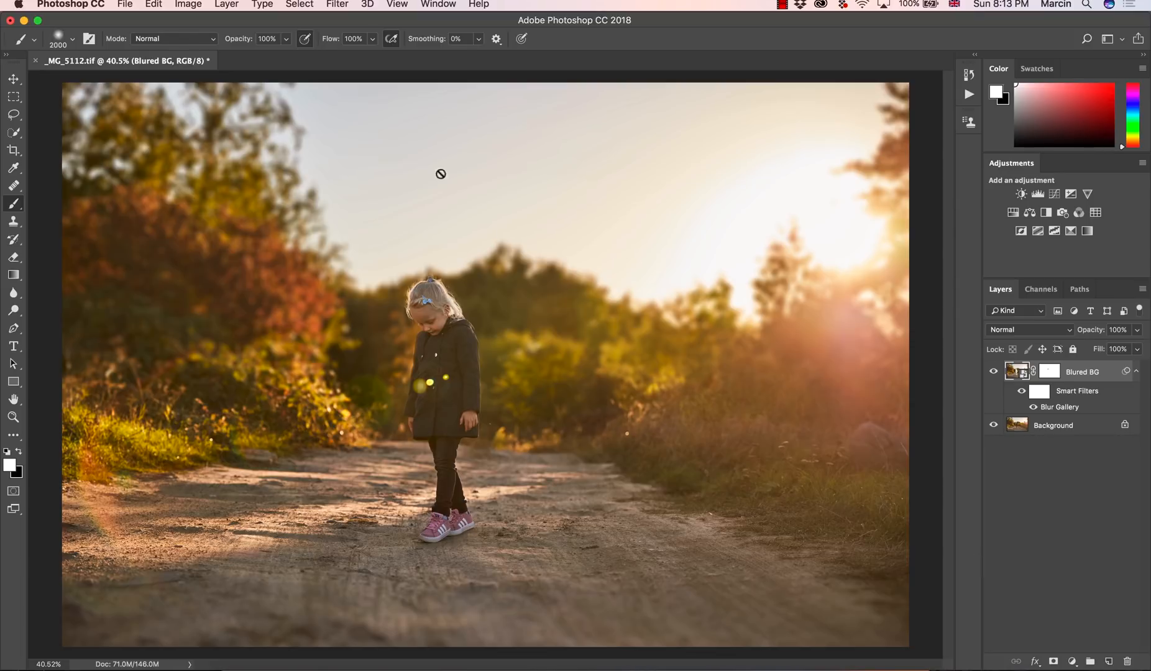
# Apply Filter > Blur Gallery > Field Blur to the Blured BG layer.
pyautogui.click(337, 5)
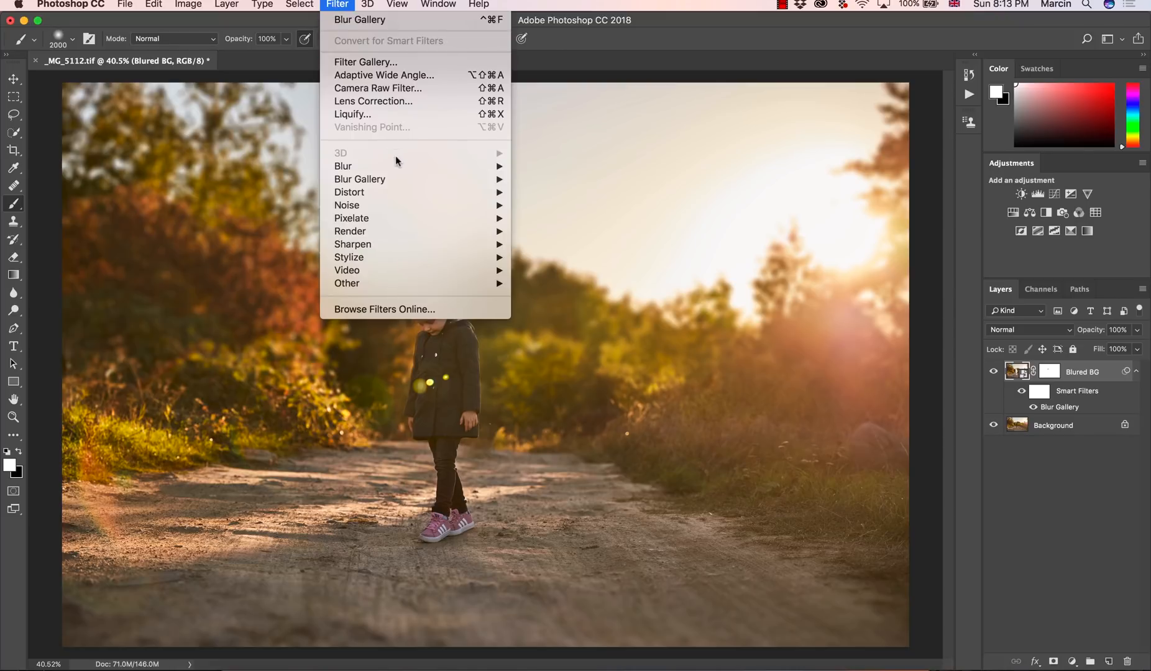
pyautogui.moveTo(360, 178)
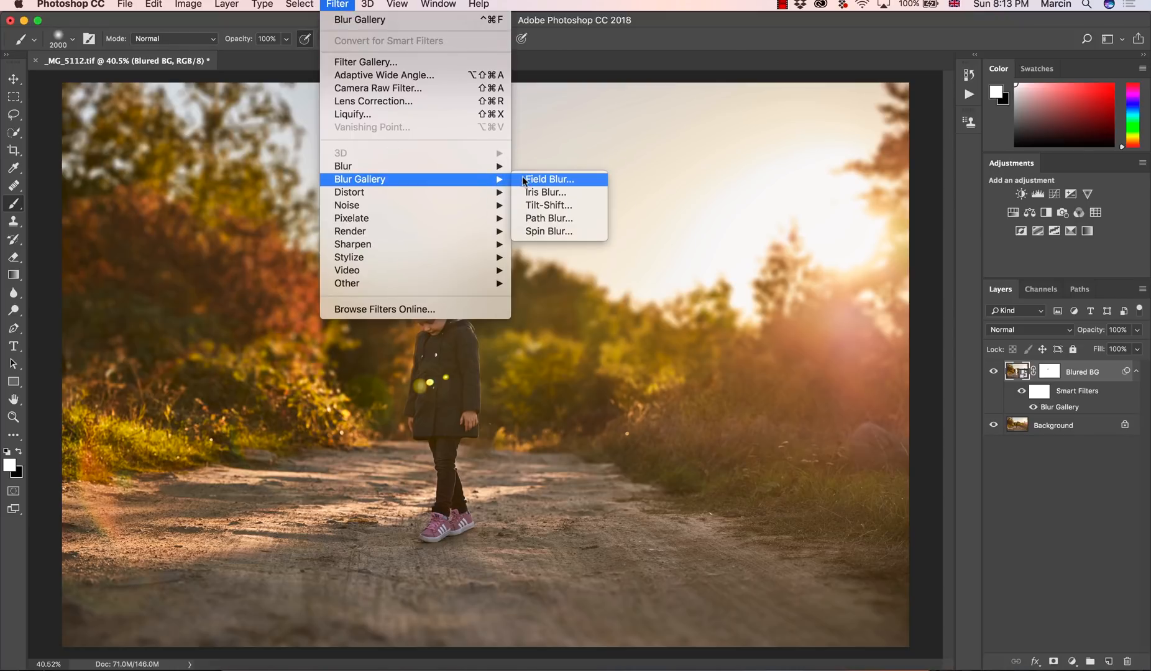
pyautogui.click(548, 178)
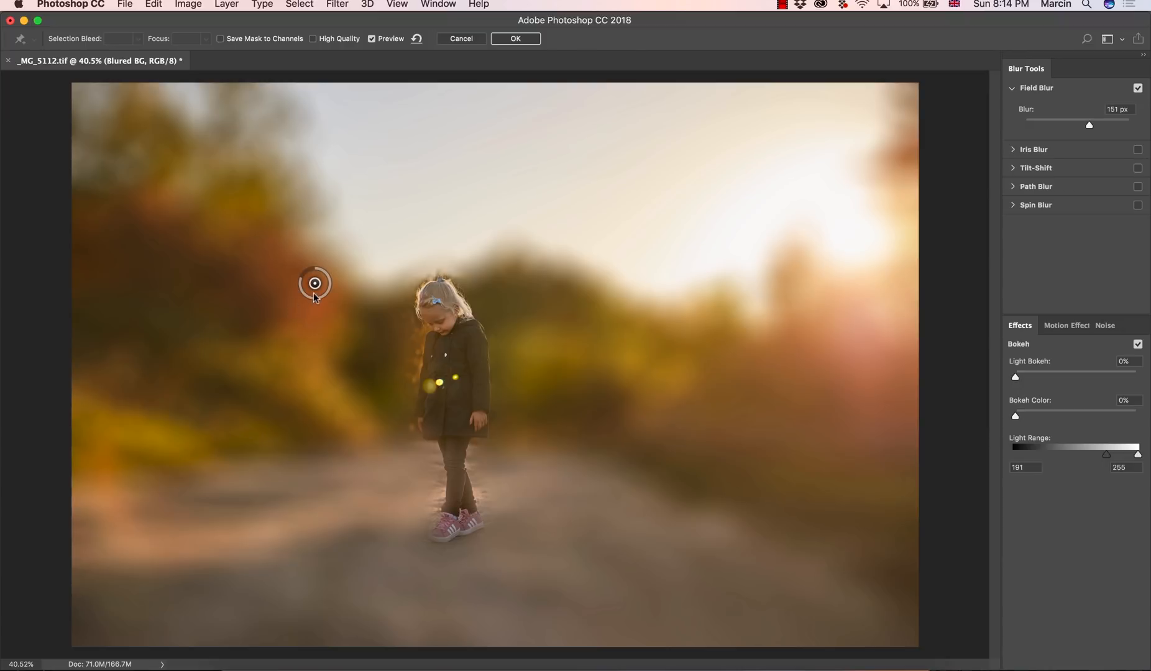
# Lower the path pin to about 19 px, then move a pin onto the left bushes at about 81 px.
pyautogui.moveTo(323, 282); pyautogui.dragTo(314, 284)
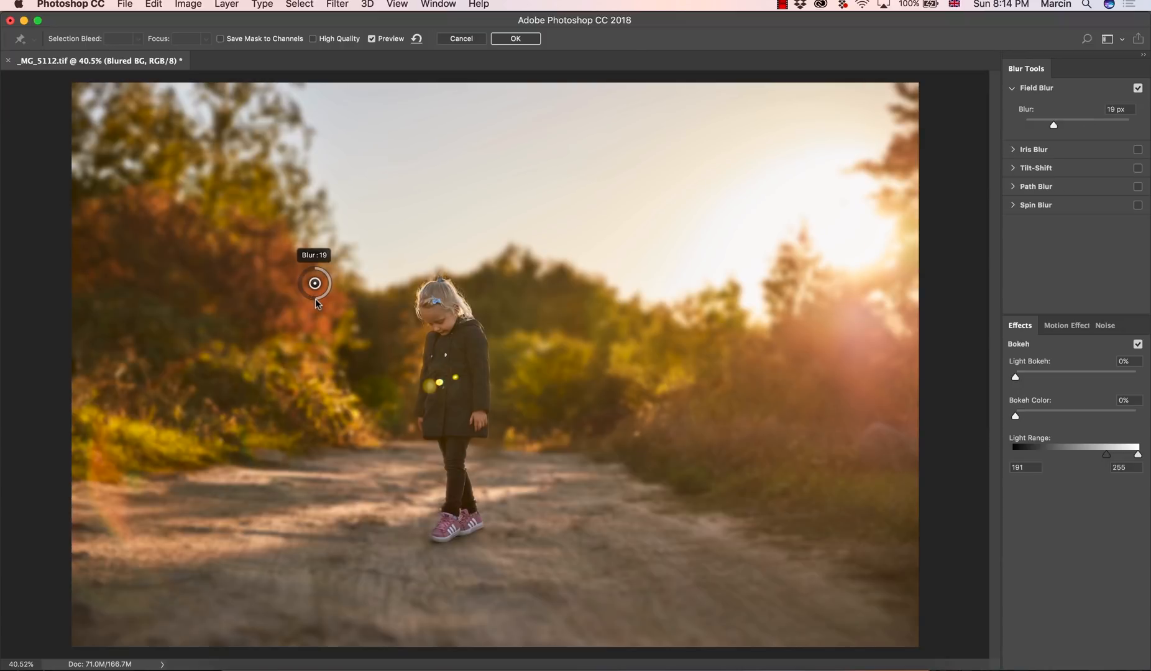
pyautogui.moveTo(293, 502)
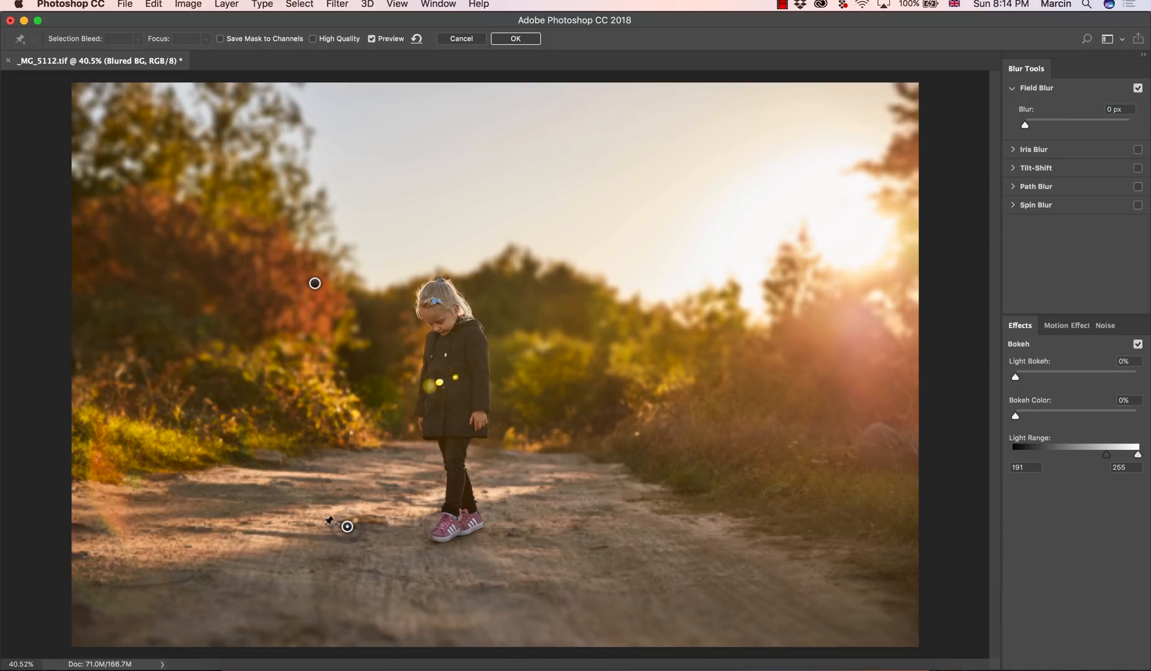
pyautogui.moveTo(314, 283); pyautogui.dragTo(319, 301)
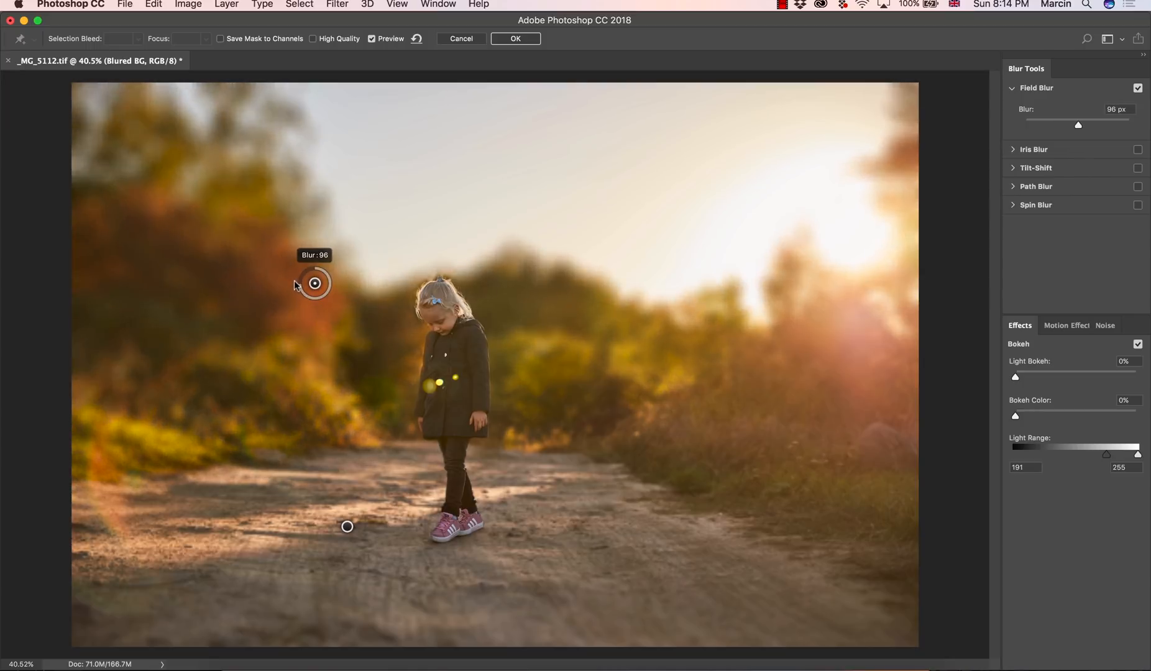
pyautogui.moveTo(321, 273); pyautogui.dragTo(327, 271)
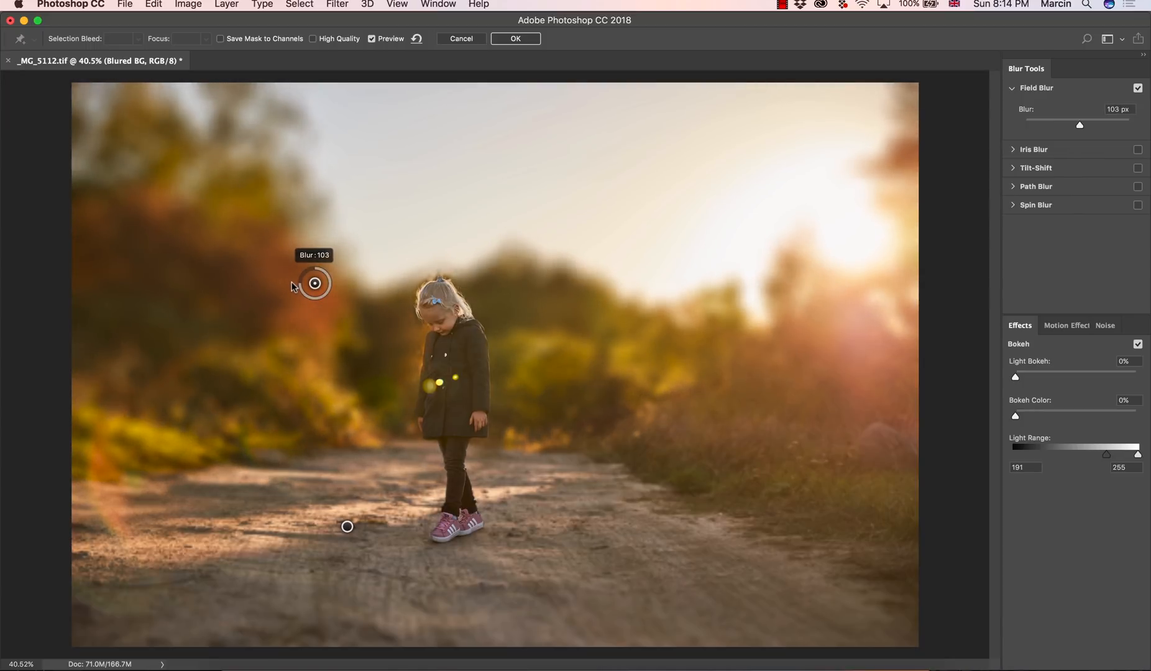
pyautogui.moveTo(324, 283); pyautogui.dragTo(314, 283)
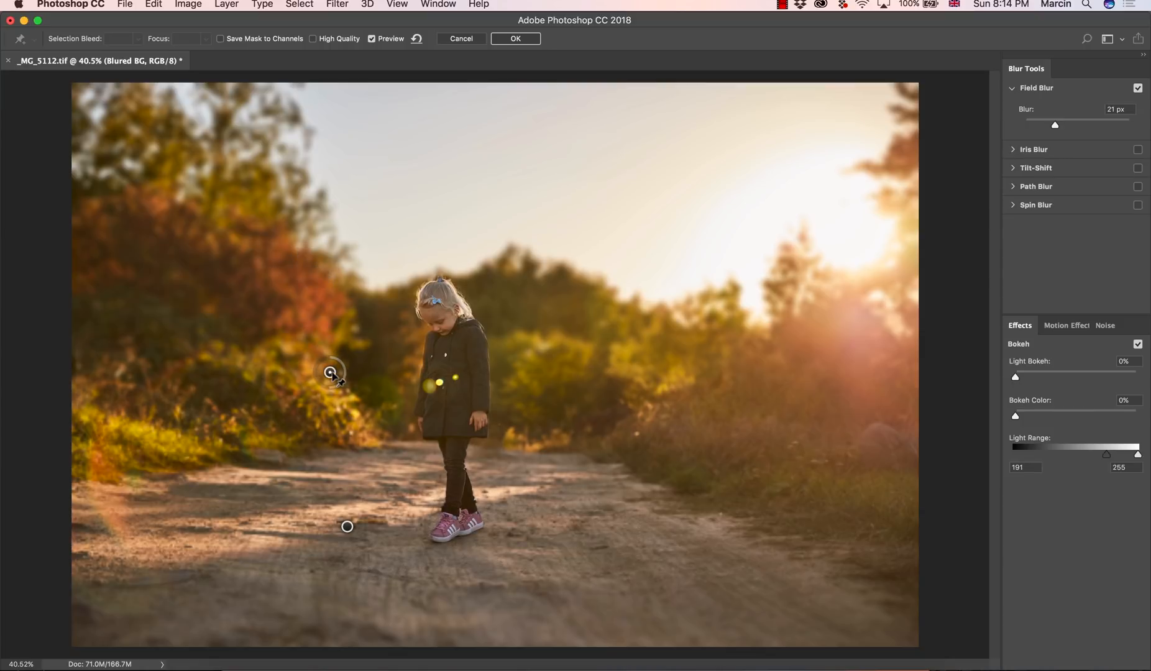
pyautogui.moveTo(320, 374); pyautogui.dragTo(338, 373)
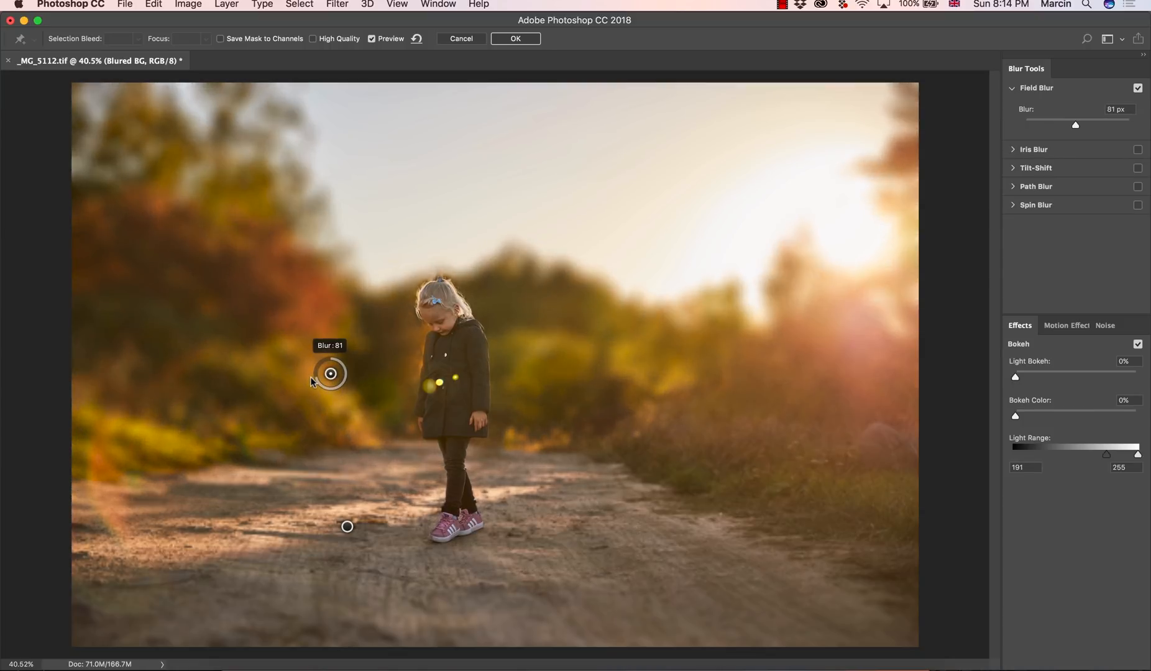
pyautogui.moveTo(340, 360); pyautogui.dragTo(334, 368)
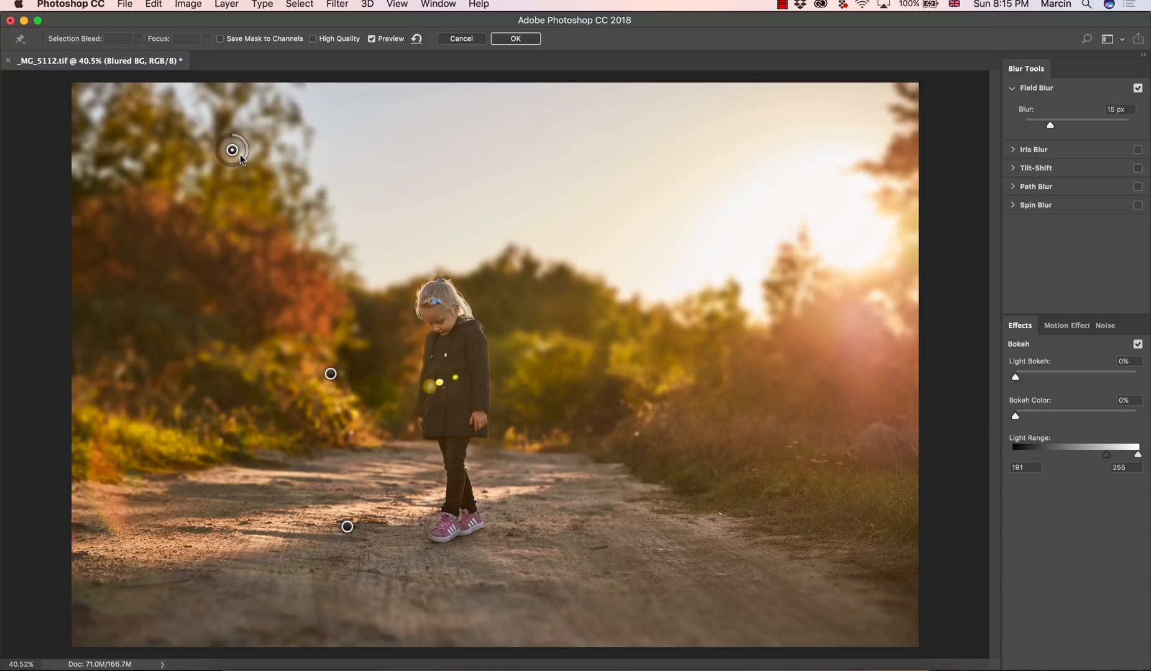
# Set the upper-left treetops Field Blur pin to 10 px.
pyautogui.moveTo(234, 138); pyautogui.dragTo(242, 147)
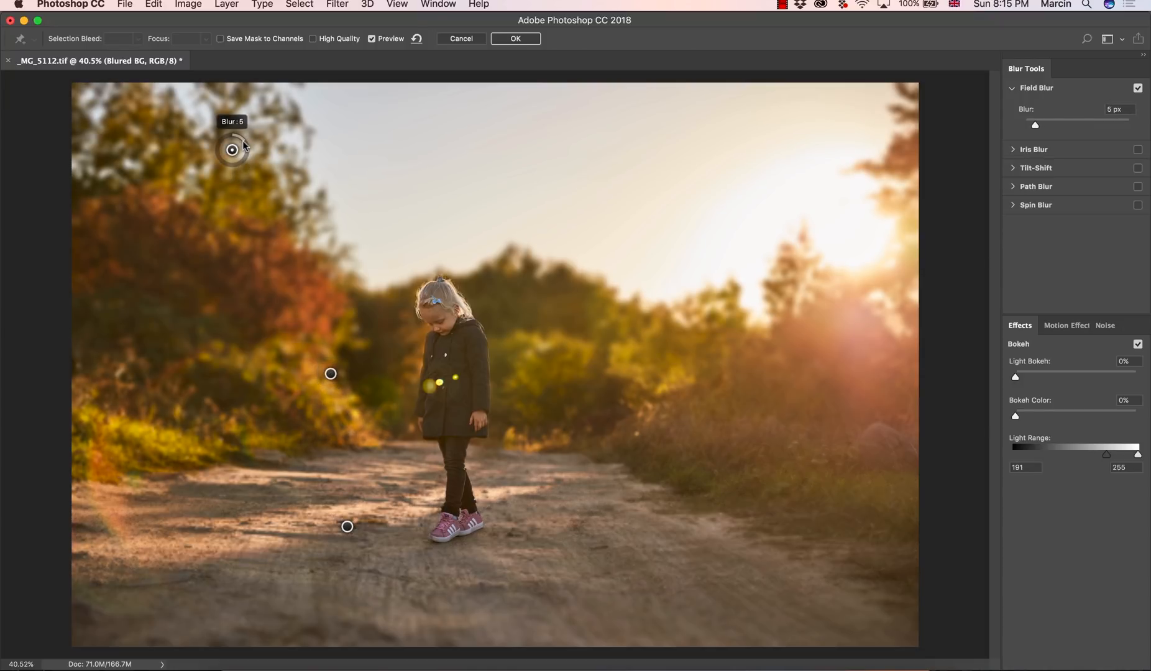
pyautogui.moveTo(237, 138); pyautogui.dragTo(244, 136)
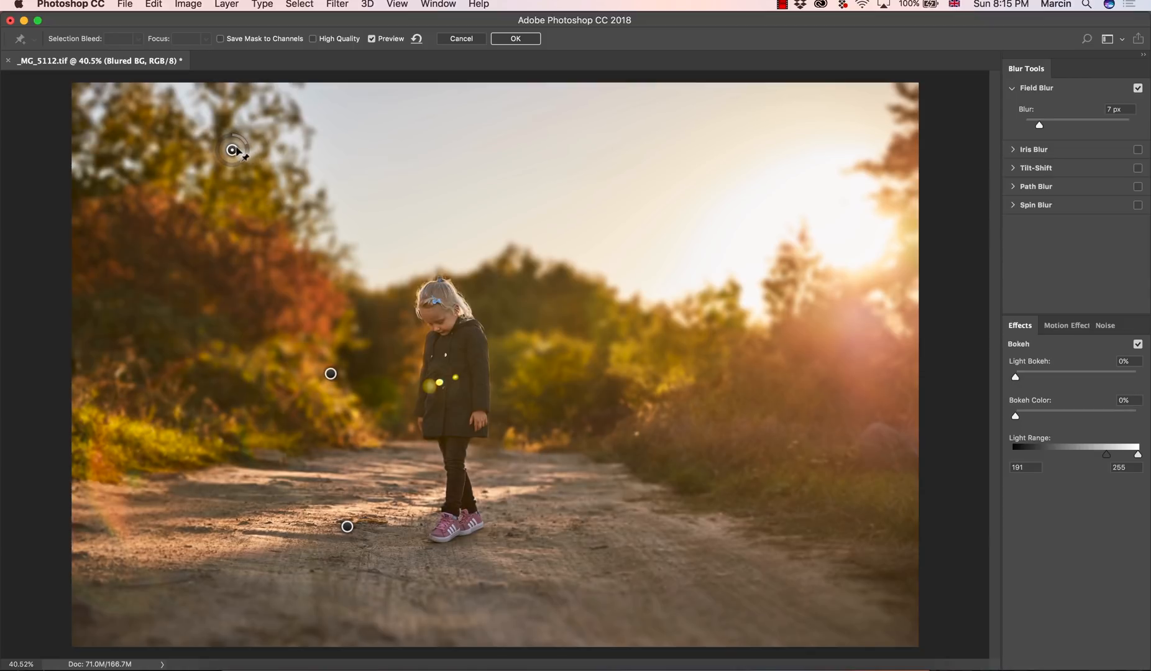
pyautogui.moveTo(232, 150); pyautogui.dragTo(246, 154)
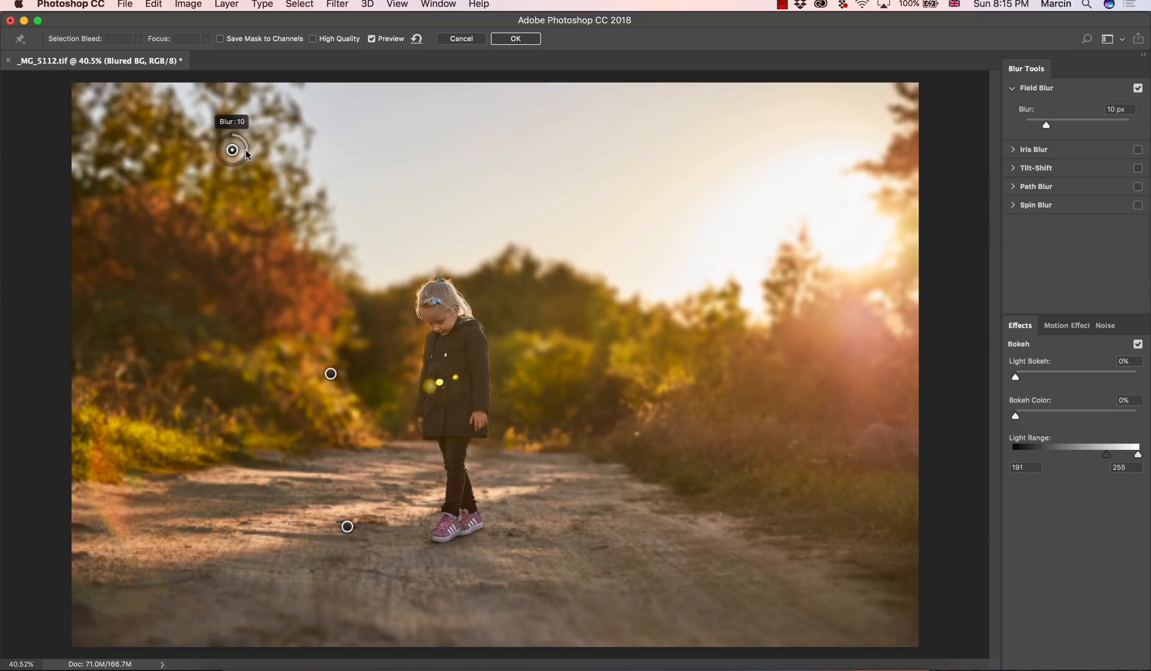
pyautogui.moveTo(260, 234)
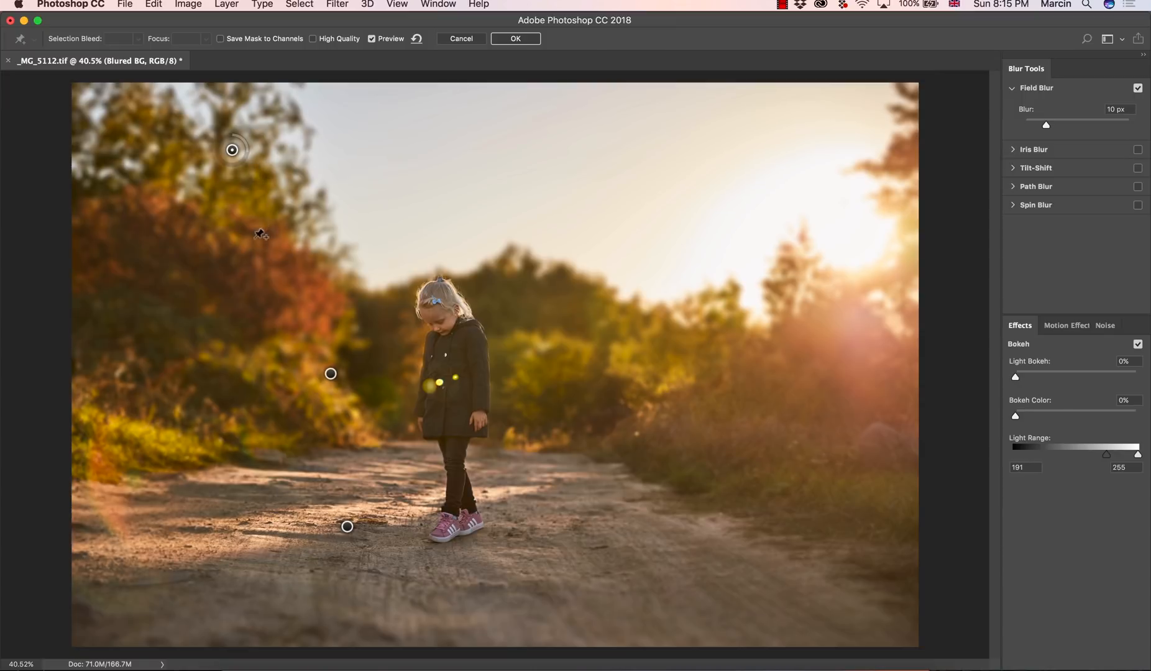
pyautogui.moveTo(591, 539)
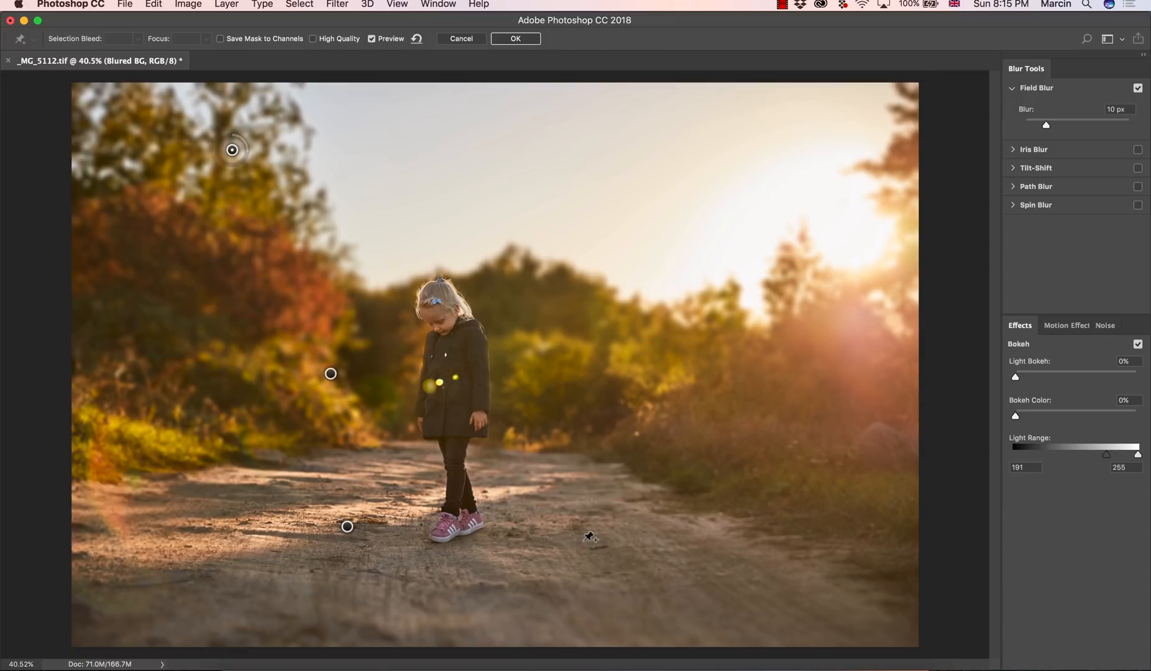
# Add near-zero blur pins along the right path and near the girl to keep them sharp.
pyautogui.click(588, 542)
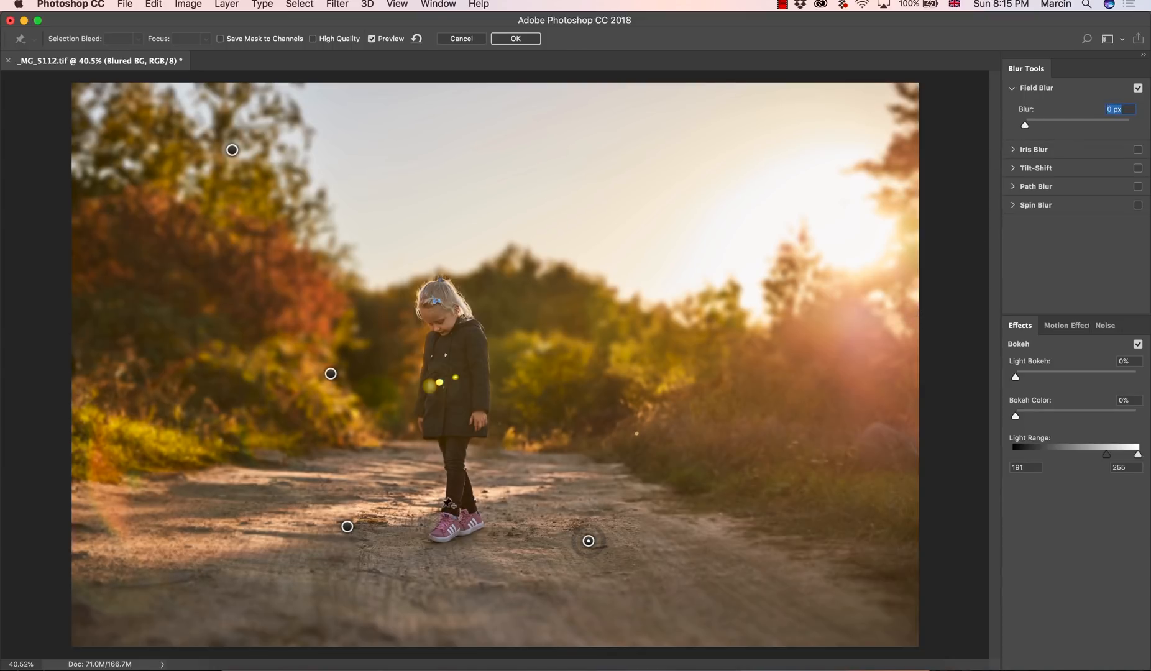
pyautogui.moveTo(346, 526); pyautogui.dragTo(320, 549)
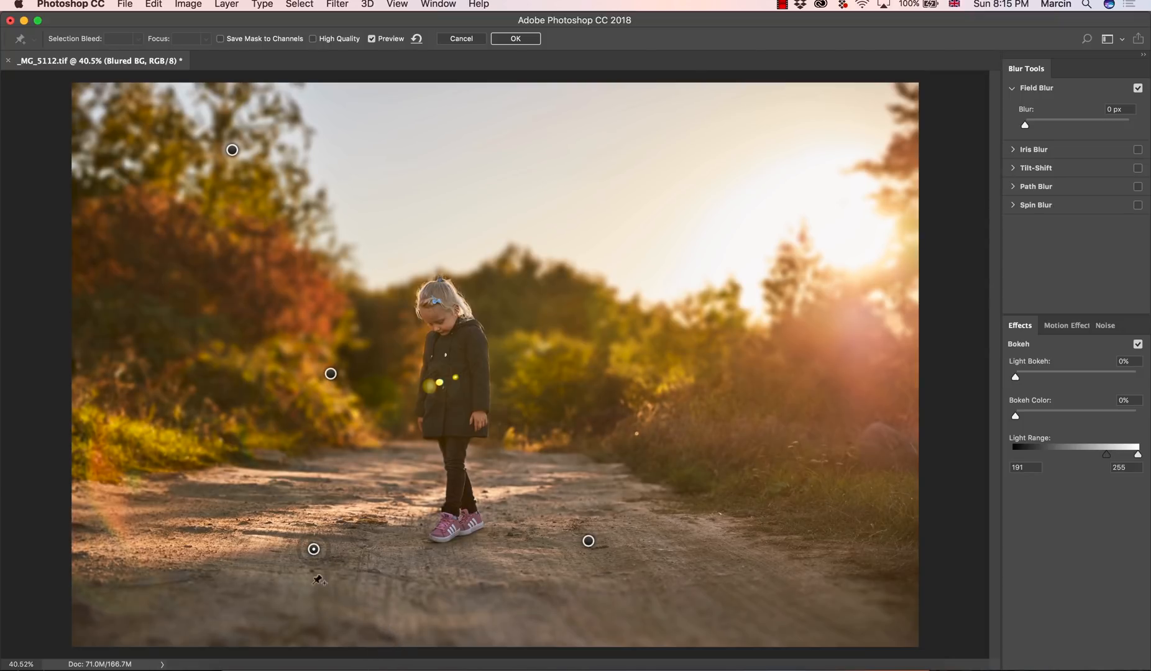
pyautogui.moveTo(314, 549); pyautogui.dragTo(239, 585)
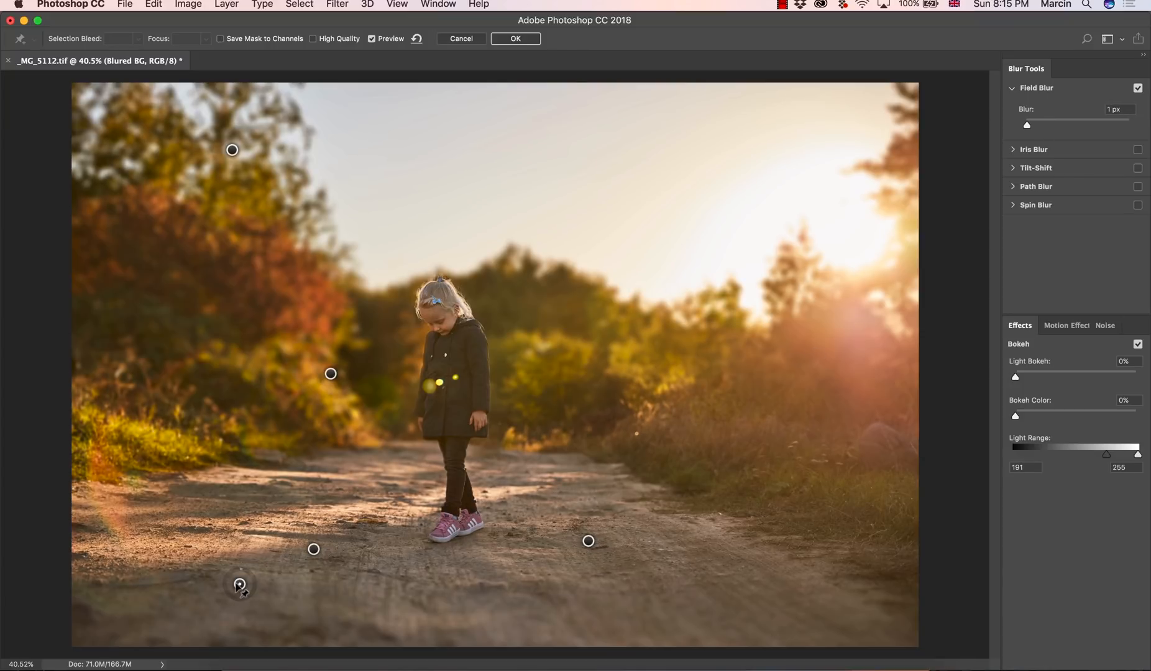
pyautogui.moveTo(128, 415)
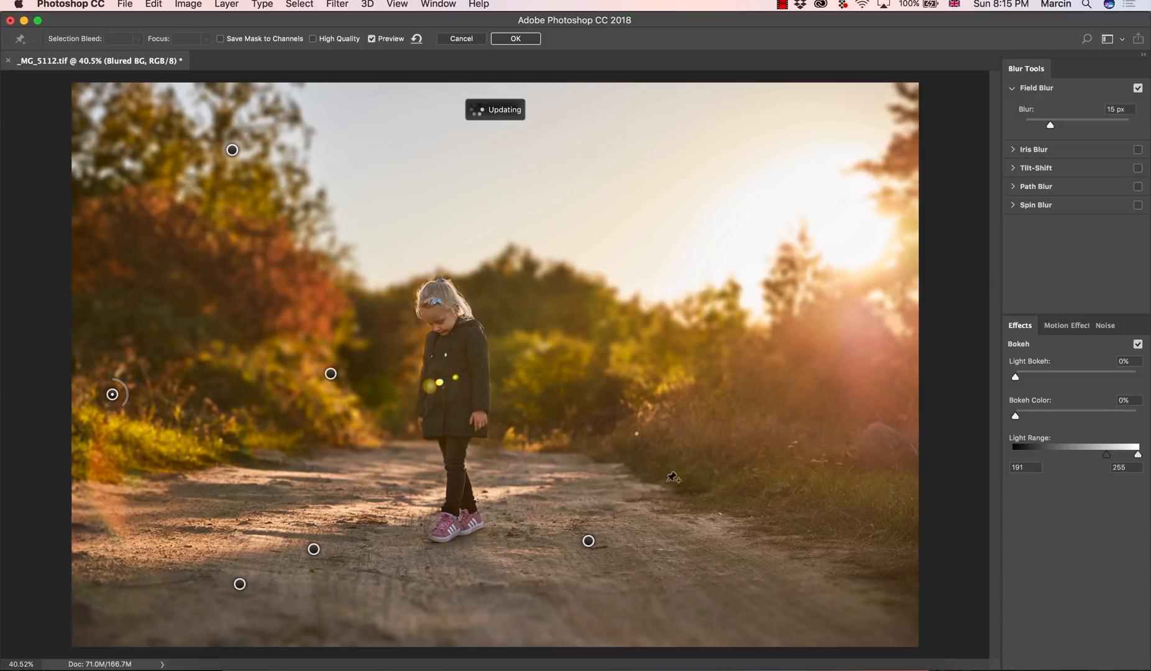
pyautogui.moveTo(763, 397)
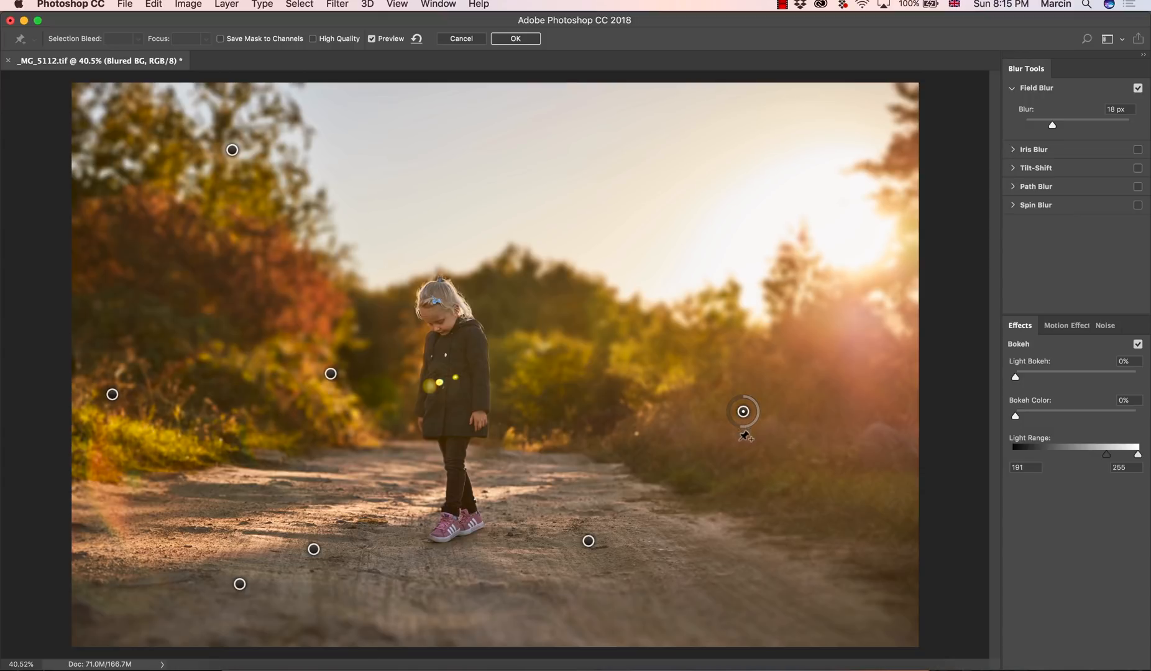
pyautogui.moveTo(752, 546)
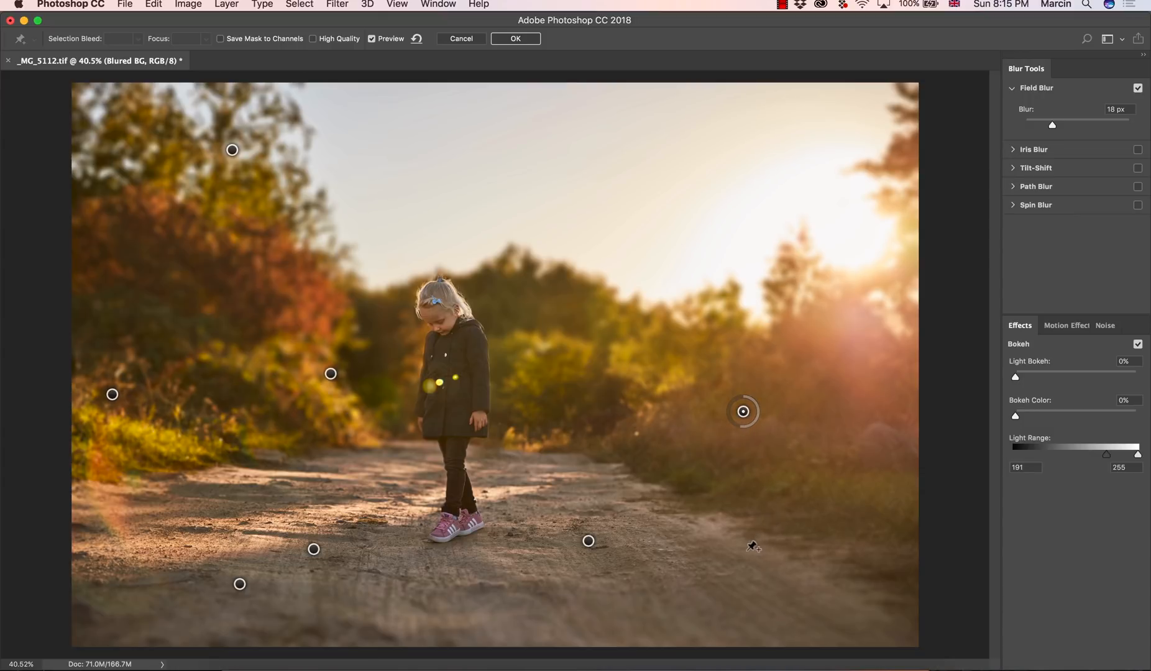
# Add a 15 px blur pin on the lower-right path and confirm the Field Blur with OK.
pyautogui.moveTo(742, 411); pyautogui.dragTo(746, 562)
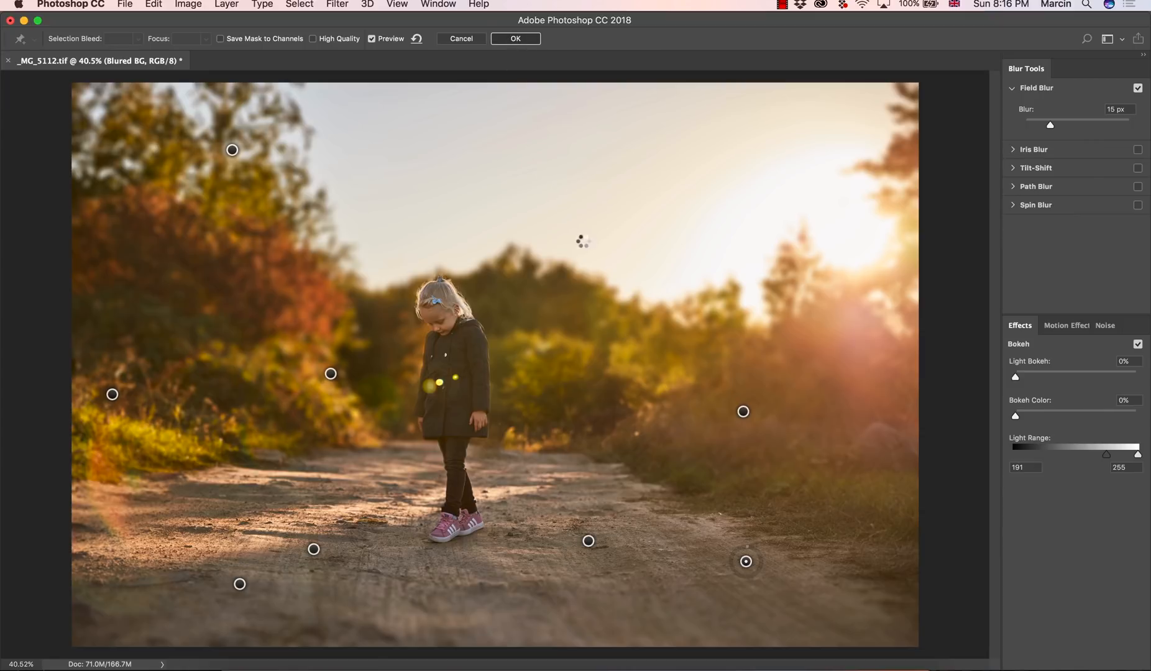
pyautogui.click(514, 38)
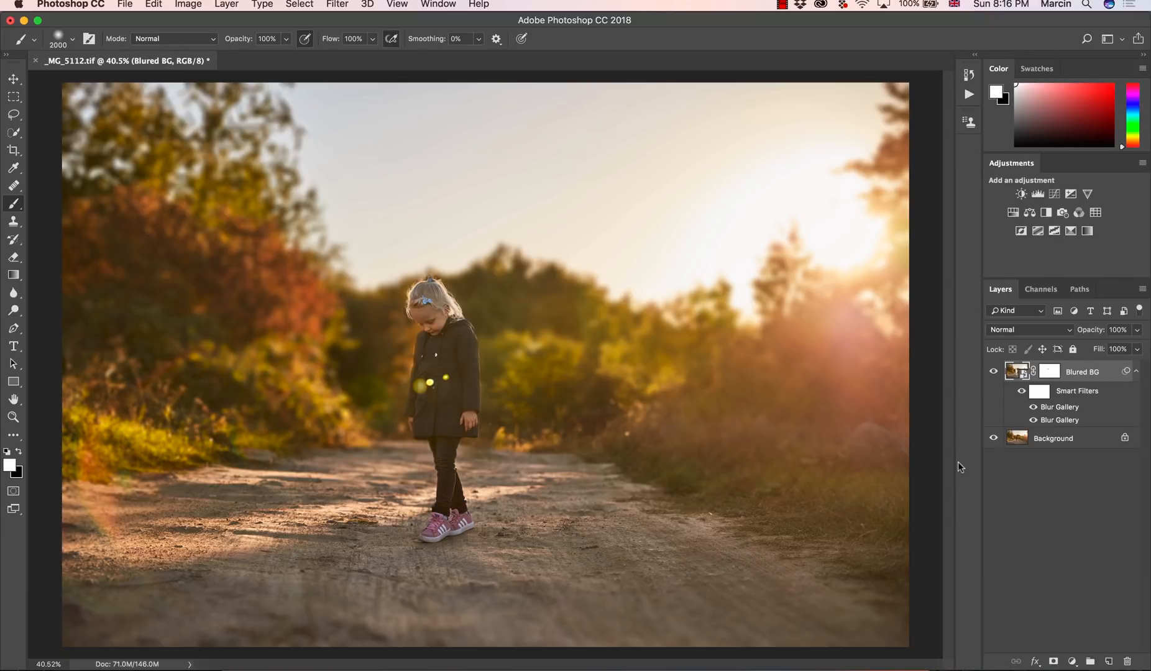
# Select the Blured BG layer mask thumbnail in the Layers panel.
pyautogui.click(995, 373)
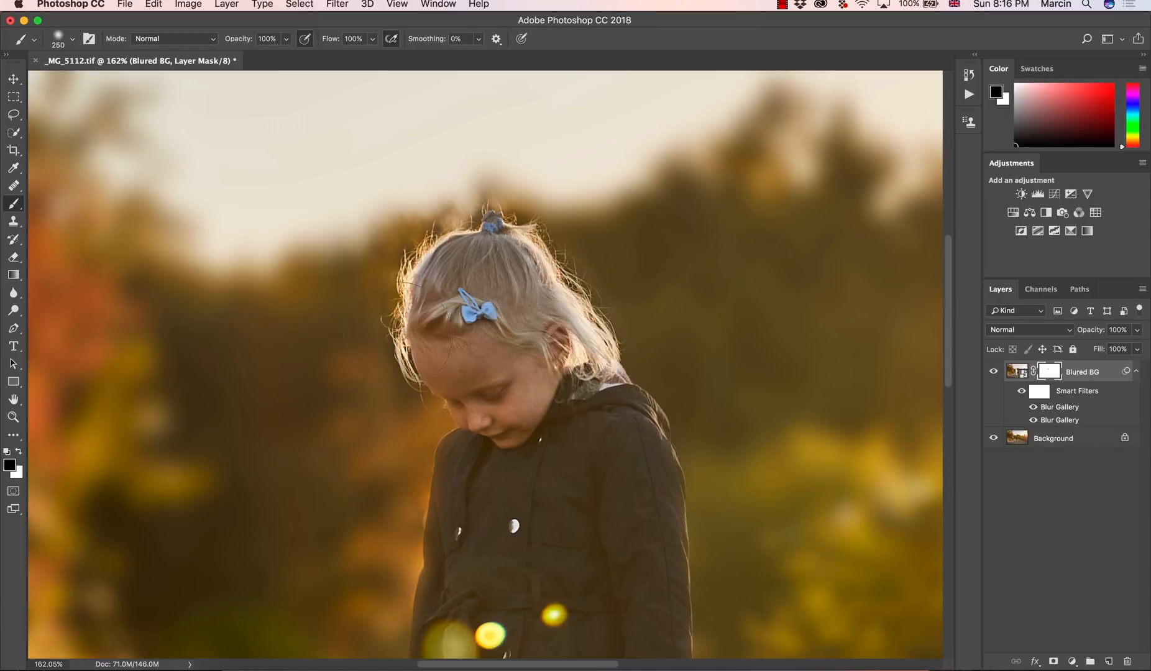
pyautogui.moveTo(361, 367)
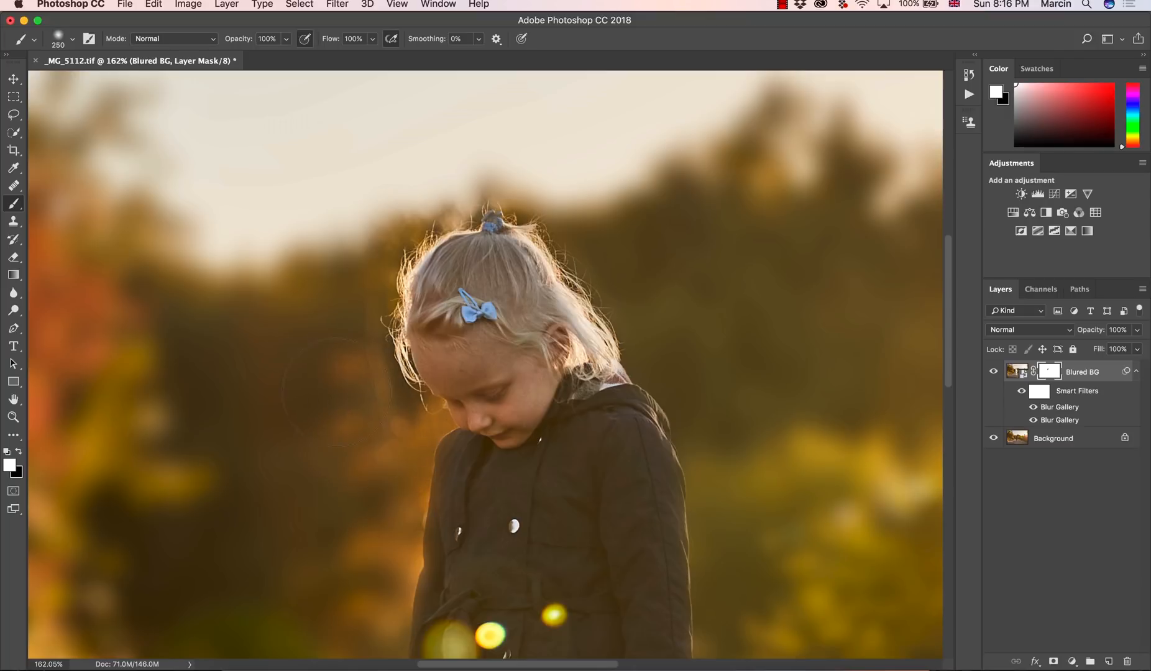
pyautogui.moveTo(473, 492)
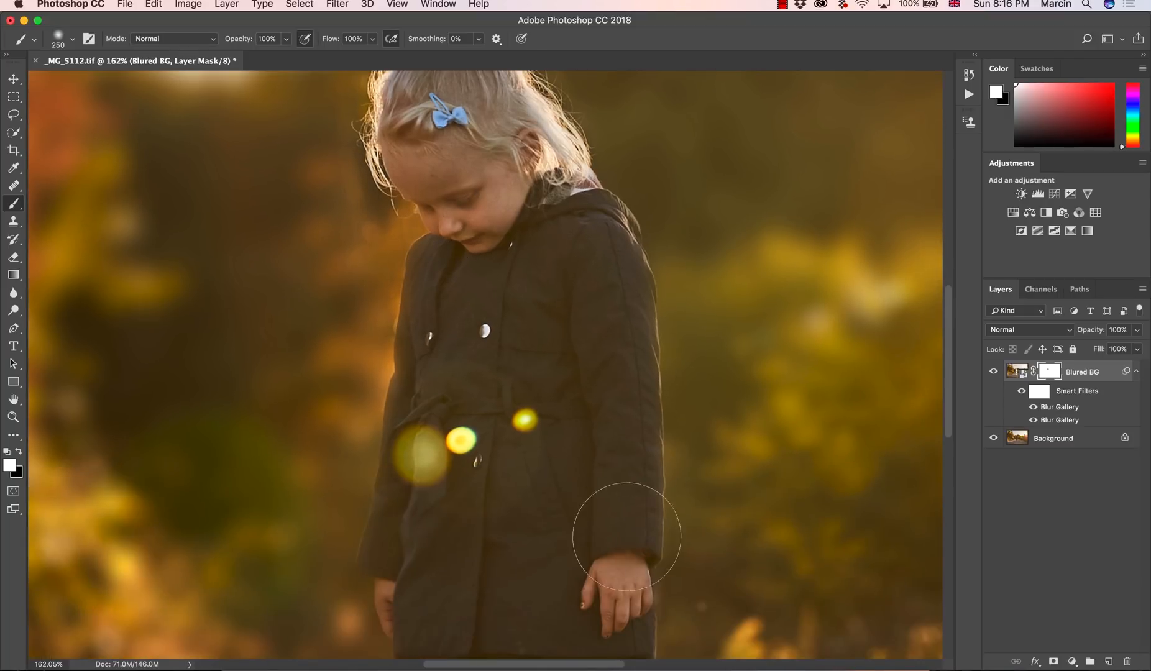
pyautogui.moveTo(356, 529)
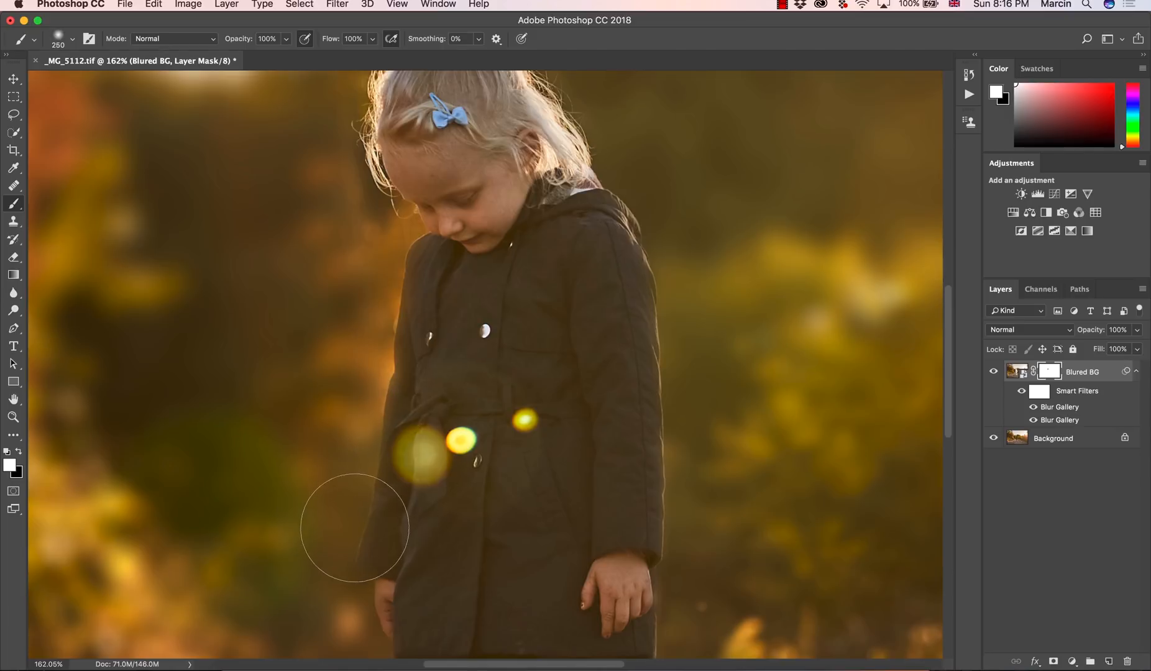